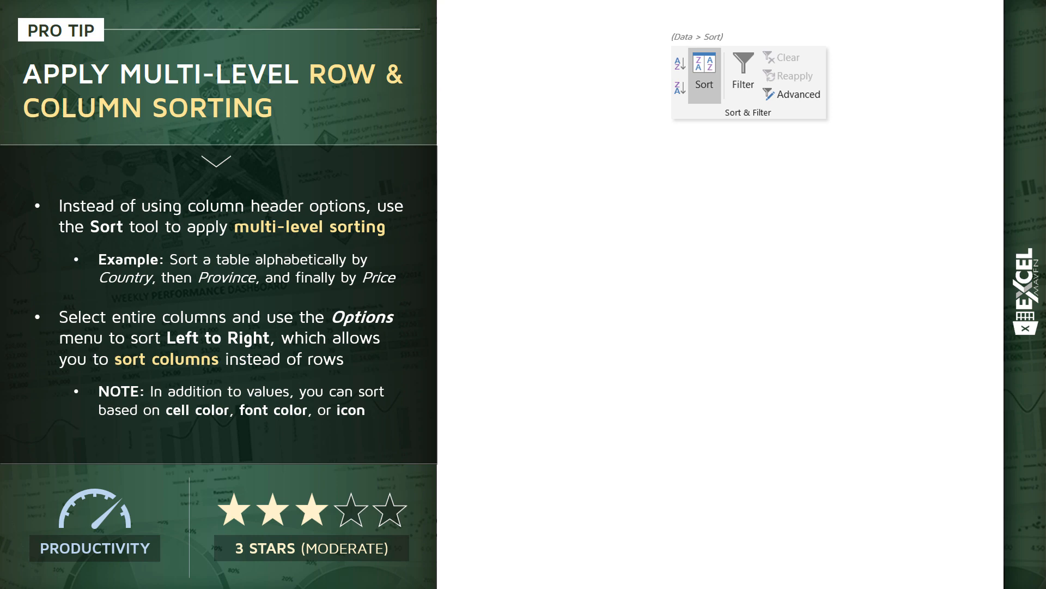
- Advance the tip slide to show the Country, Province, Points-descending sort example
left_click(704, 84)
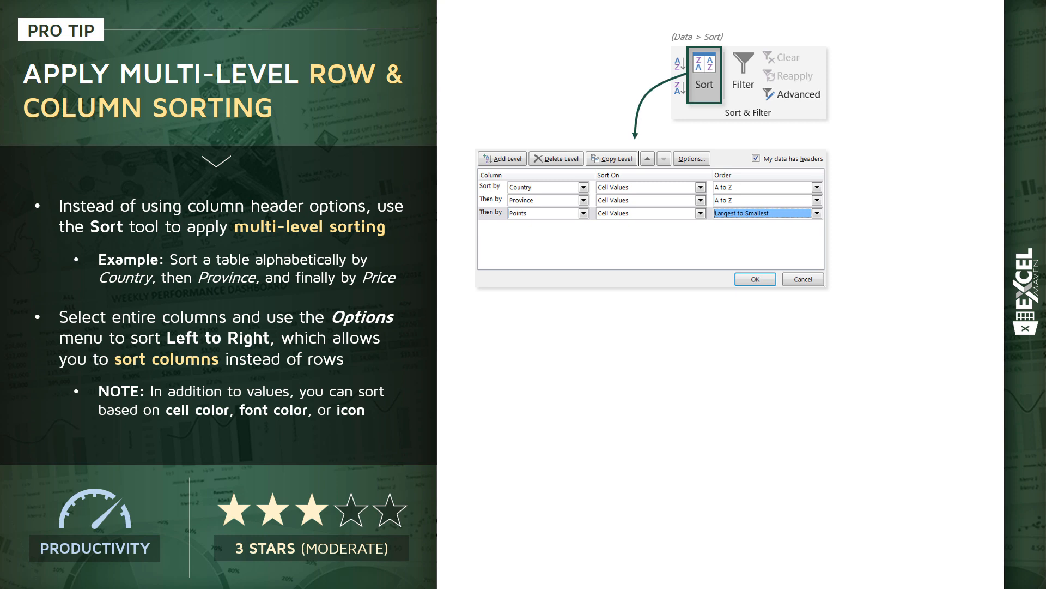
- Advance the slide to show the top-to-bottom and left-to-right sort orientation options
left_click(692, 158)
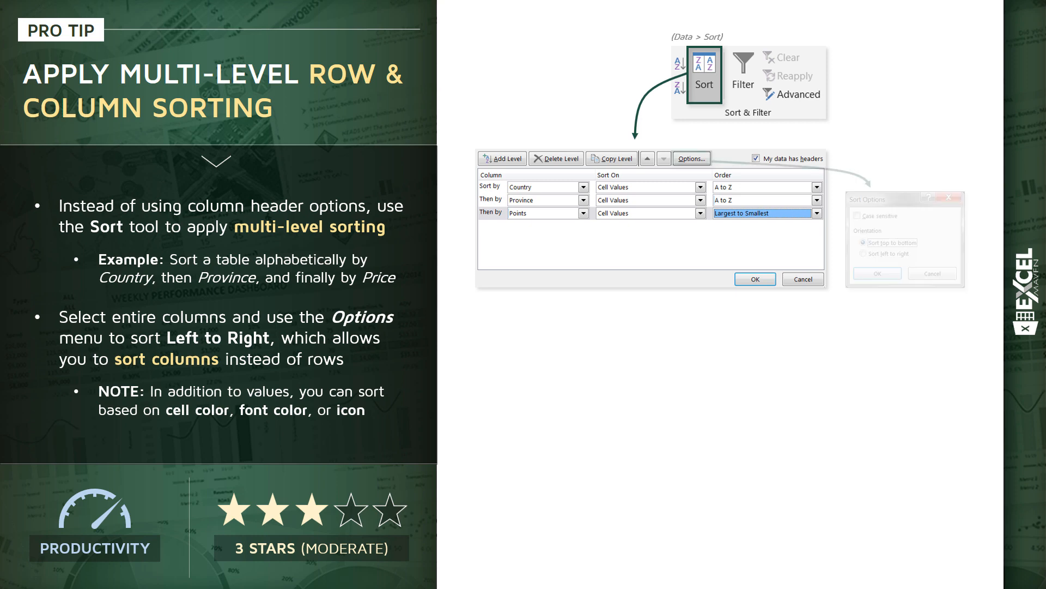
left_click(691, 158)
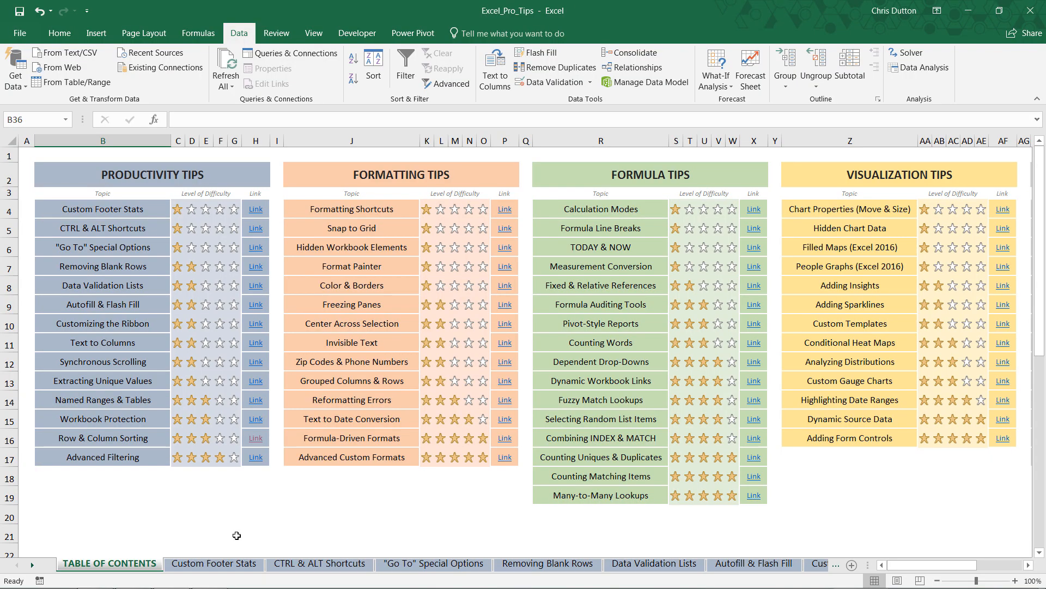
mouse_move(172, 544)
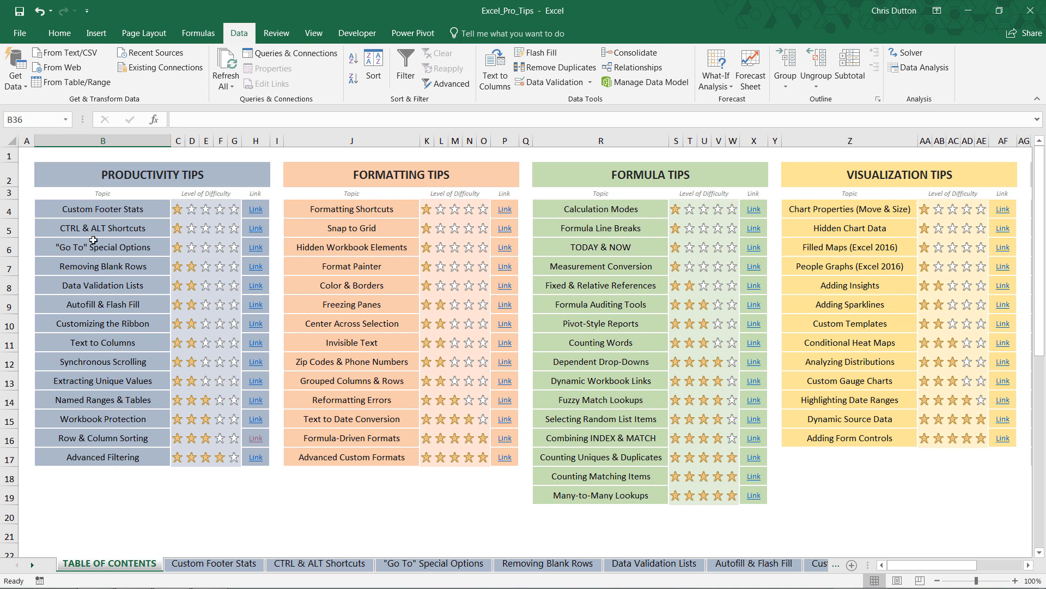
mouse_move(101, 437)
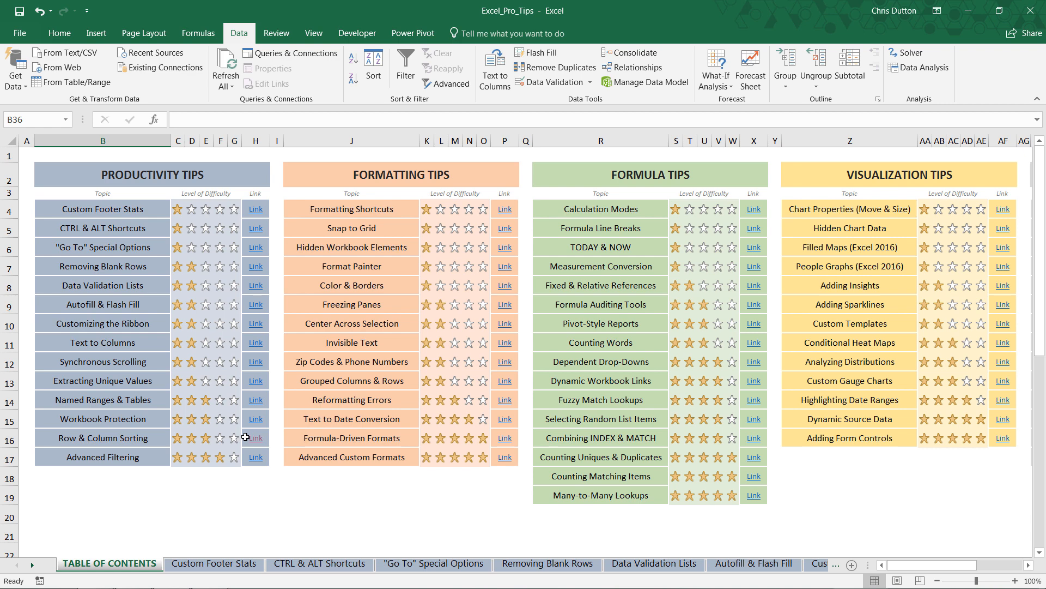
mouse_move(256, 442)
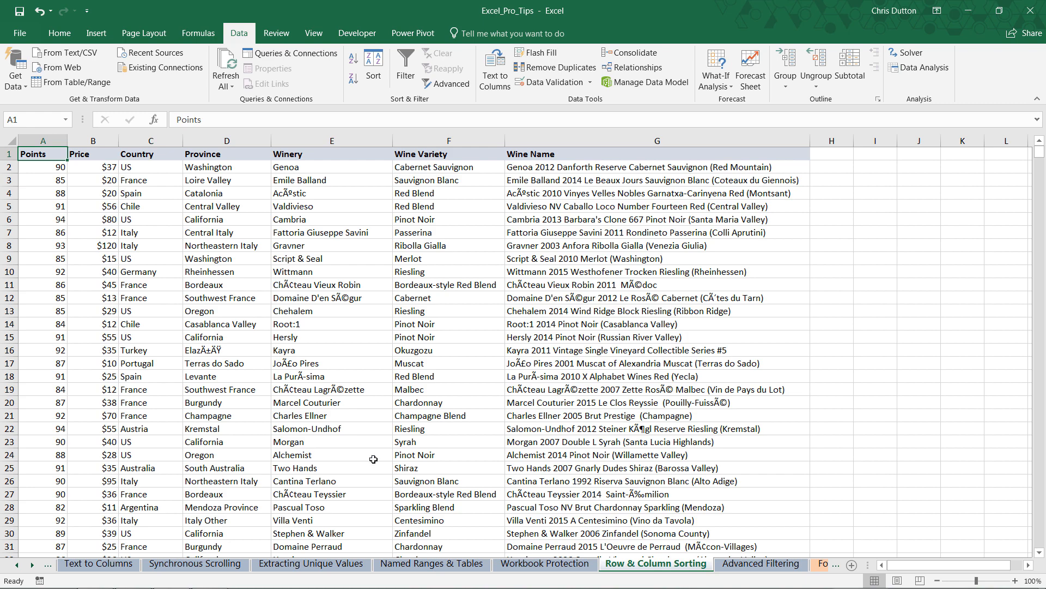
scroll("down", 3)
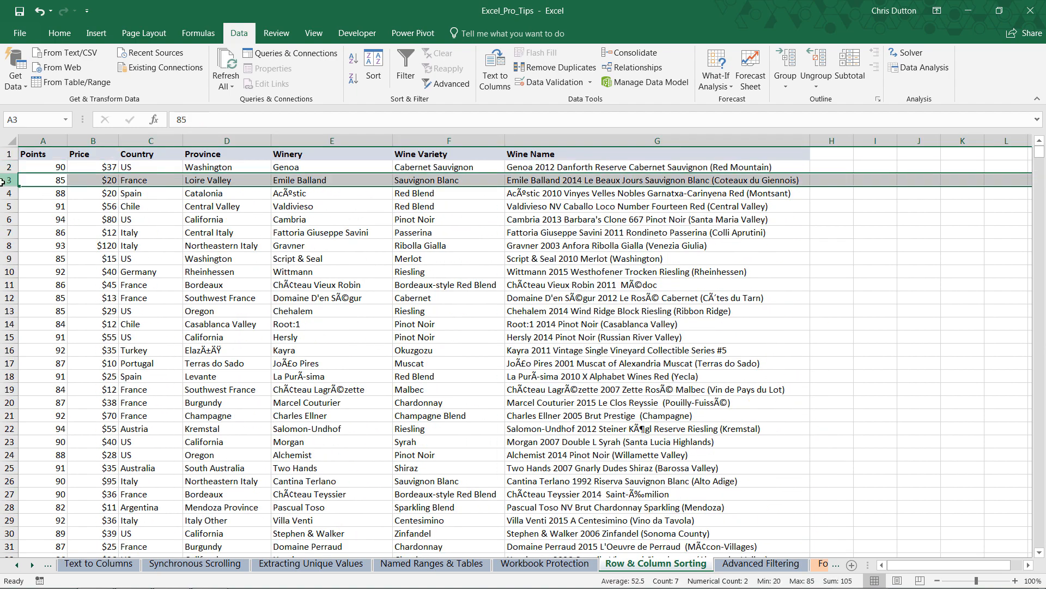
left_click(448, 140)
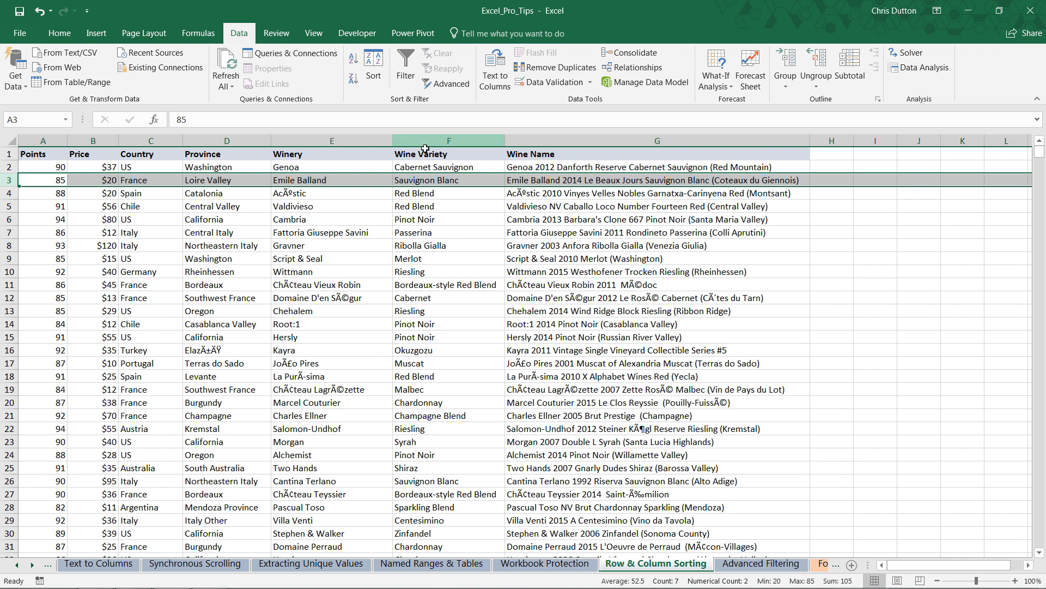
left_click(448, 179)
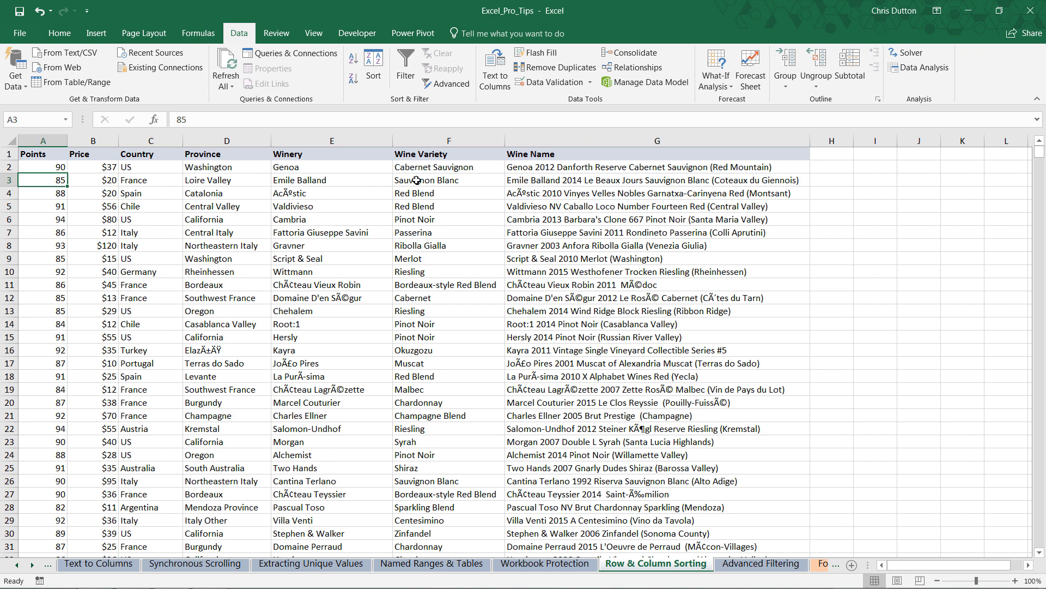
left_click(93, 179)
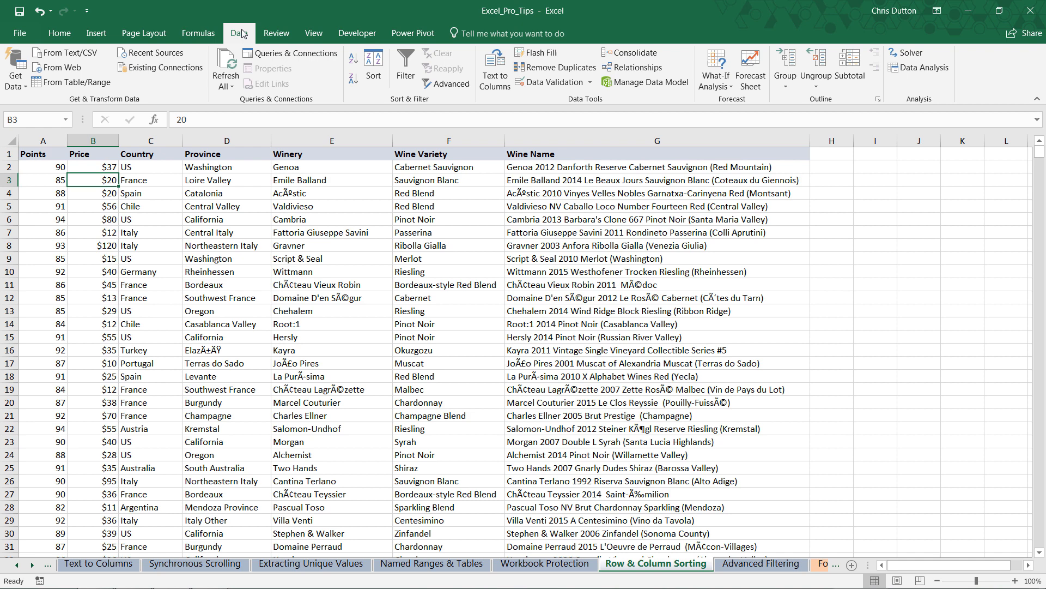
mouse_move(404, 64)
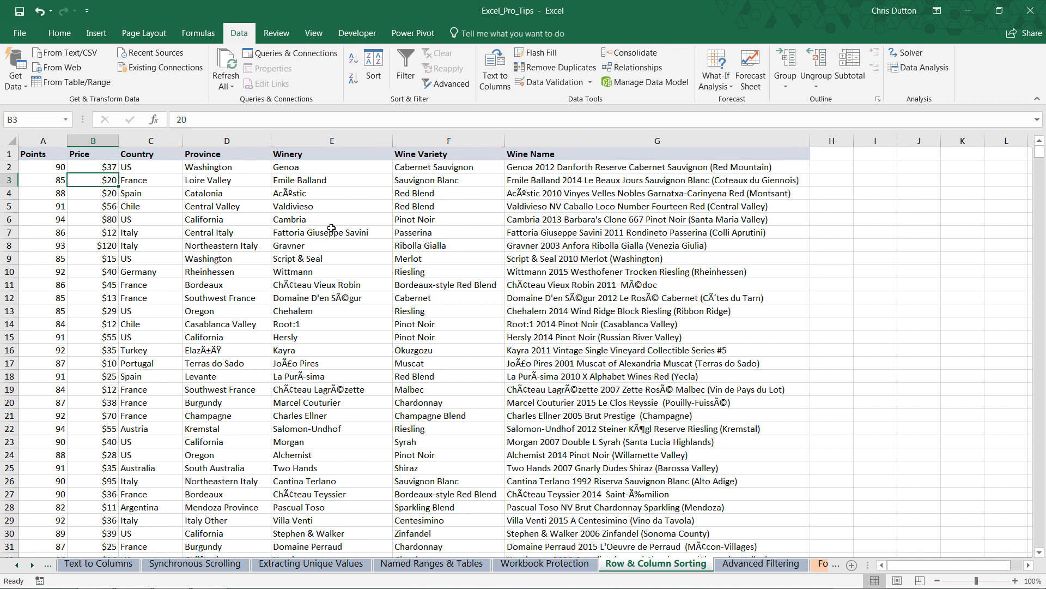
- Turn on filters for the wine table and sort Province from A to Z
key("alt")
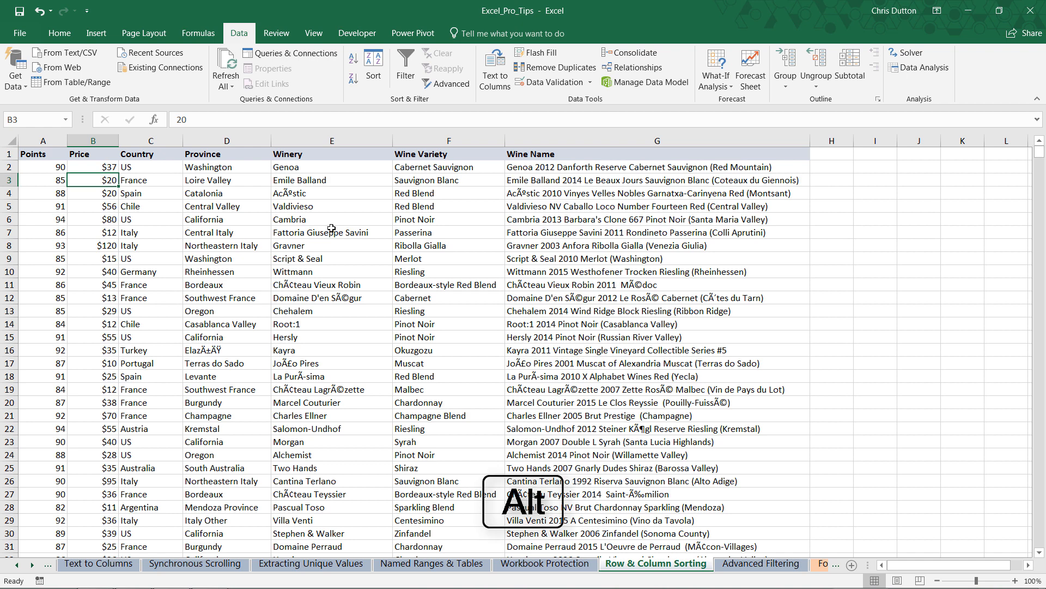
left_click(405, 67)
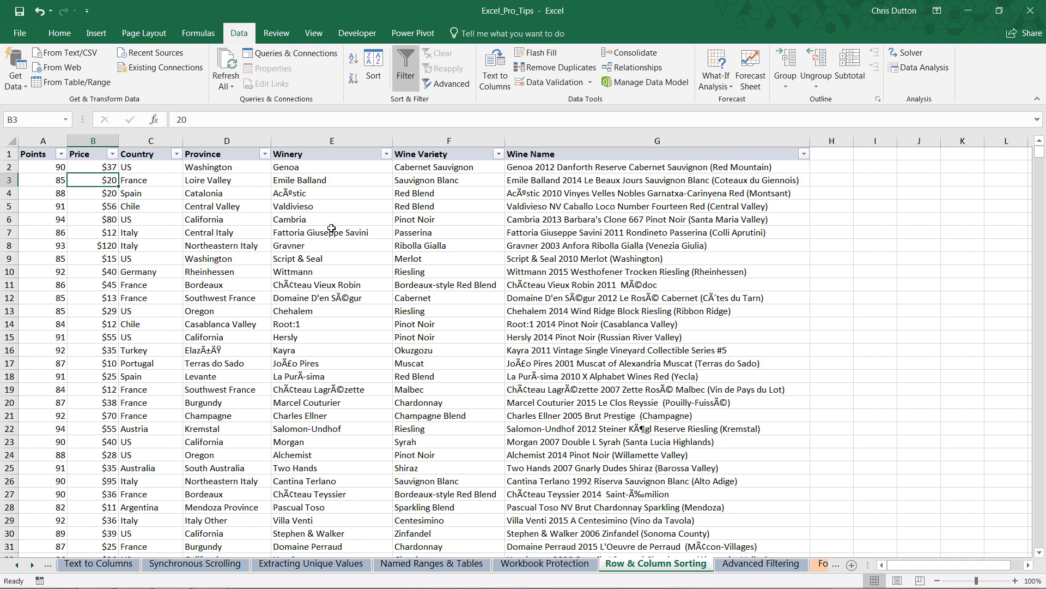
mouse_move(161, 172)
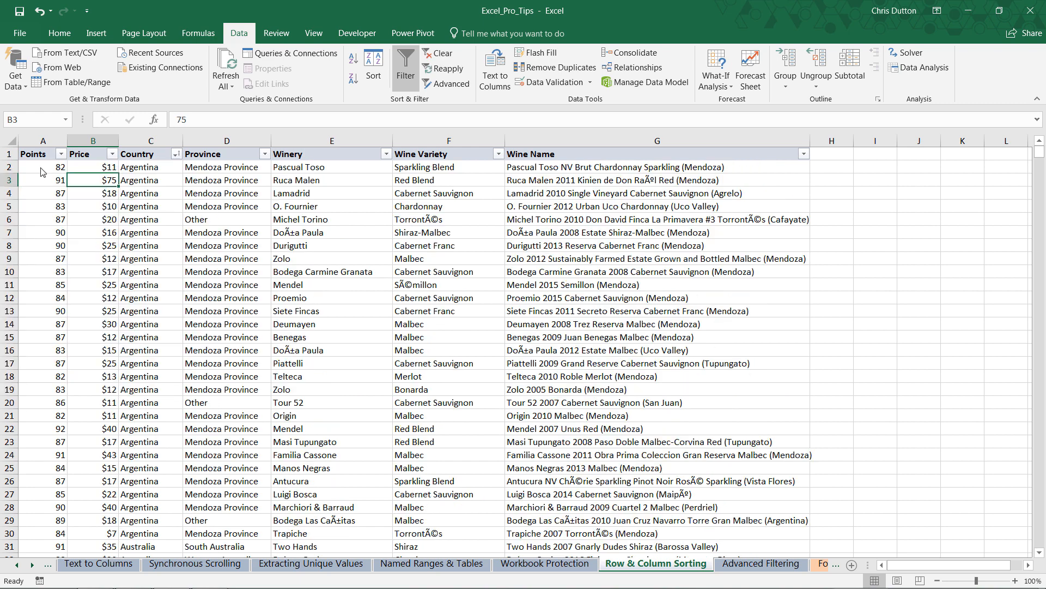
left_click(226, 141)
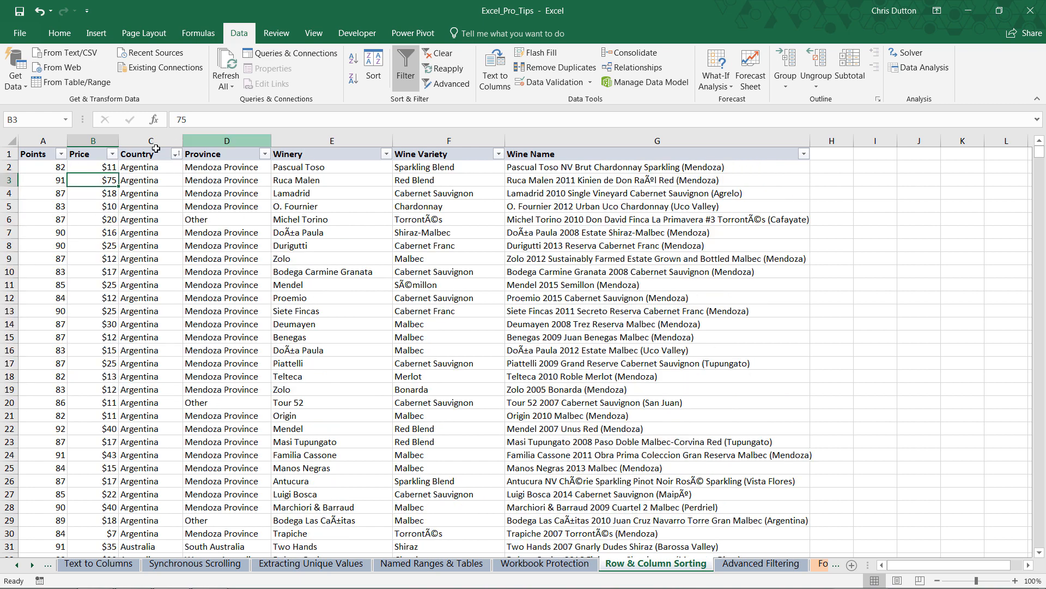
scroll("down", 3)
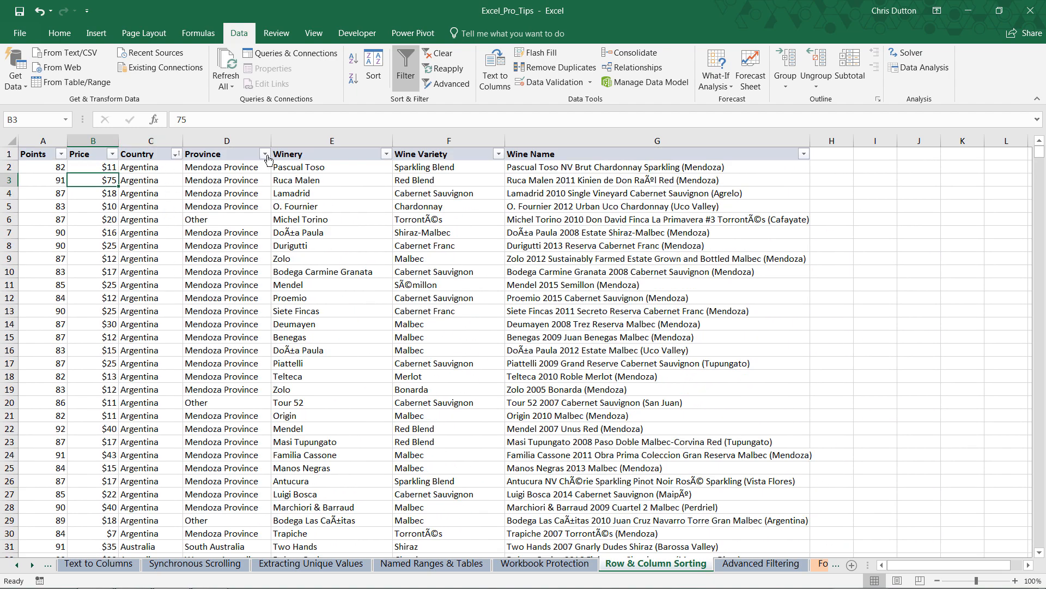
left_click(263, 155)
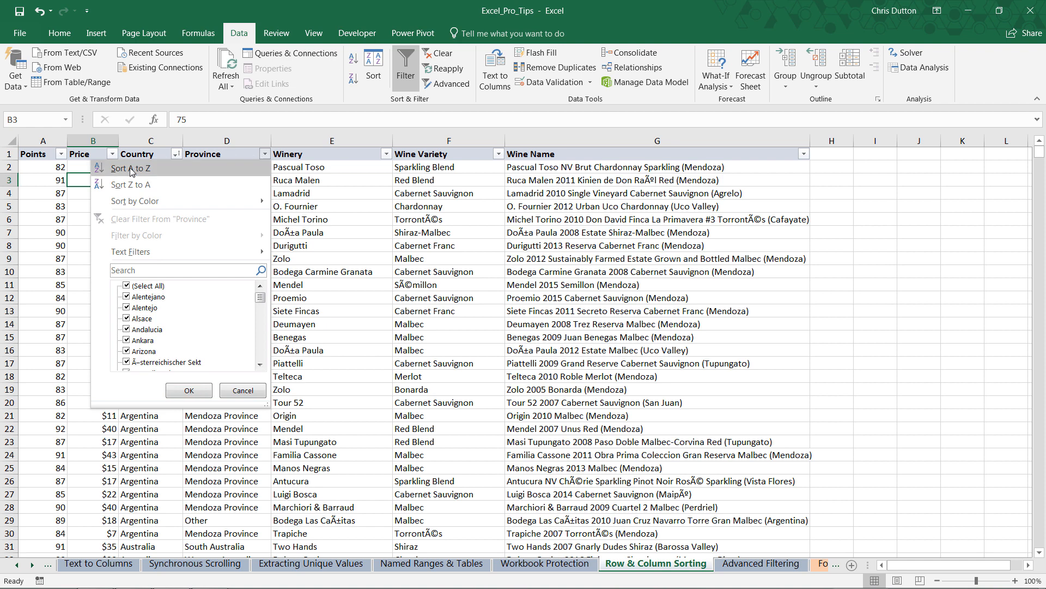
left_click(130, 168)
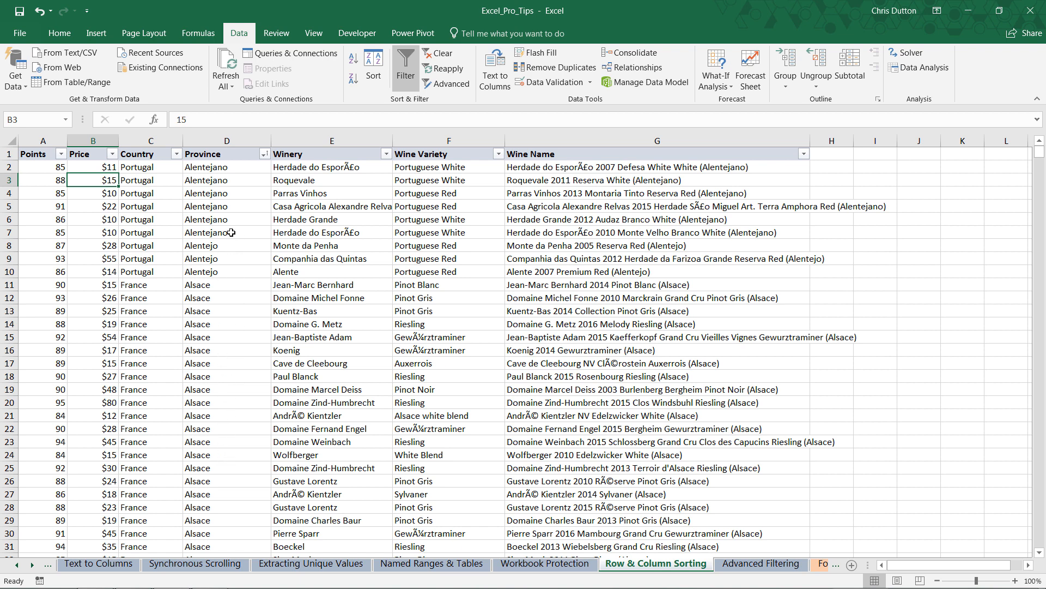
mouse_move(315, 154)
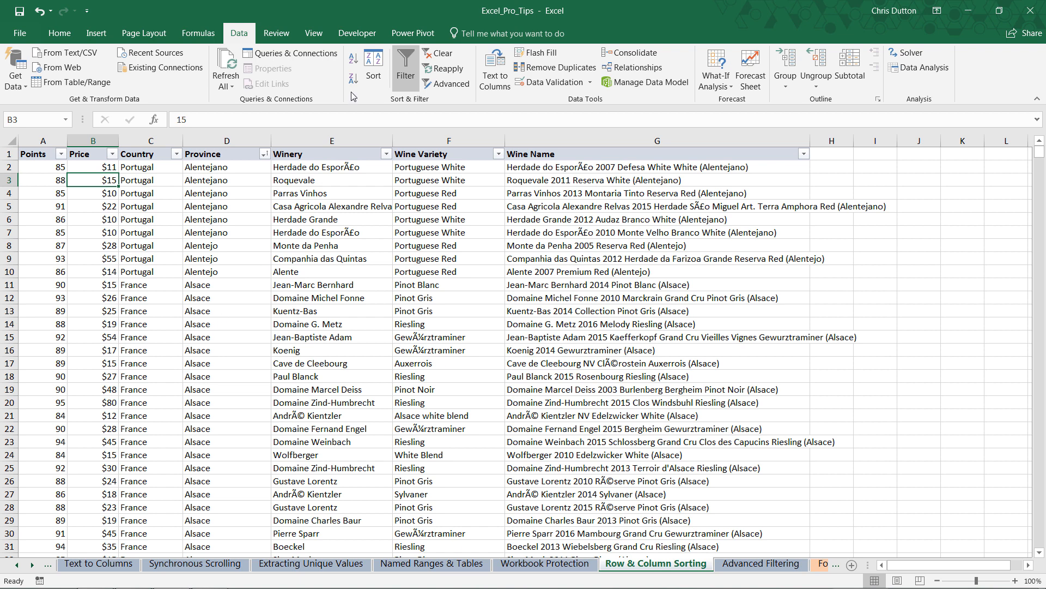
- In the Sort dialog, sort first by Country A to Z and add a second level
left_click(374, 63)
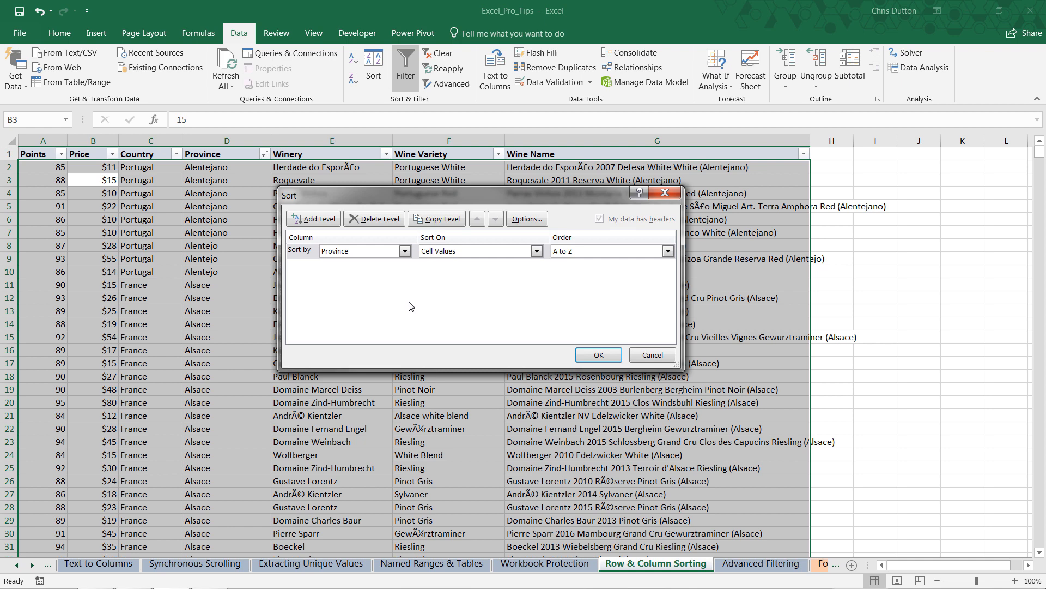
mouse_move(313, 274)
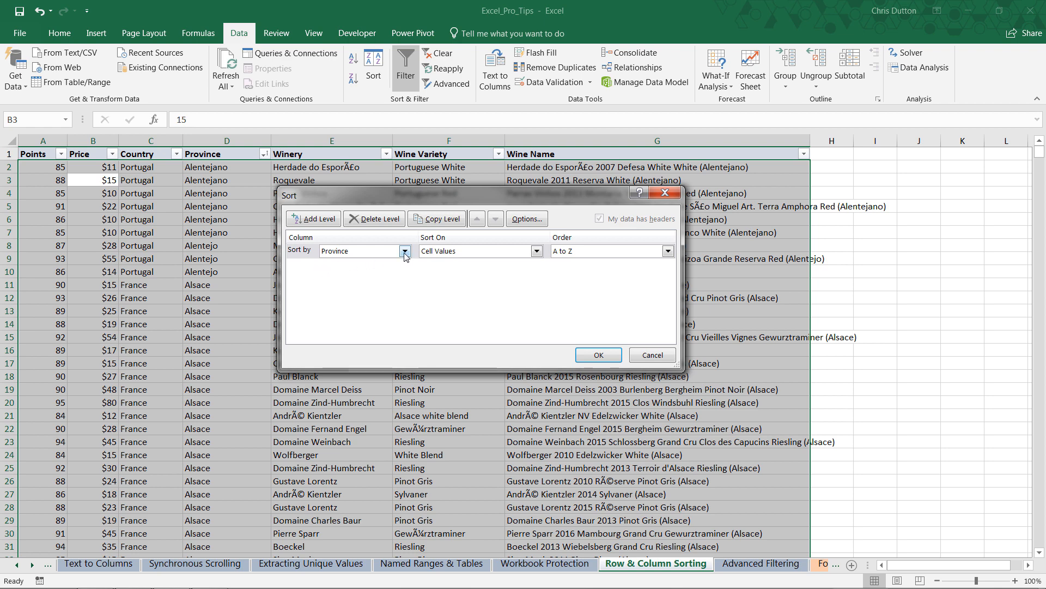
left_click(336, 250)
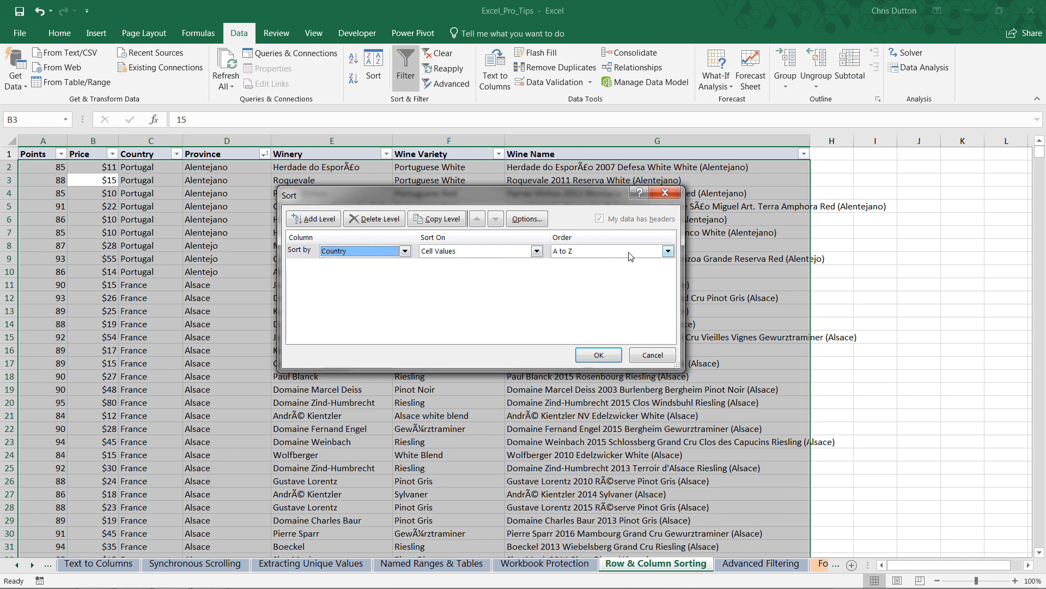
left_click(535, 251)
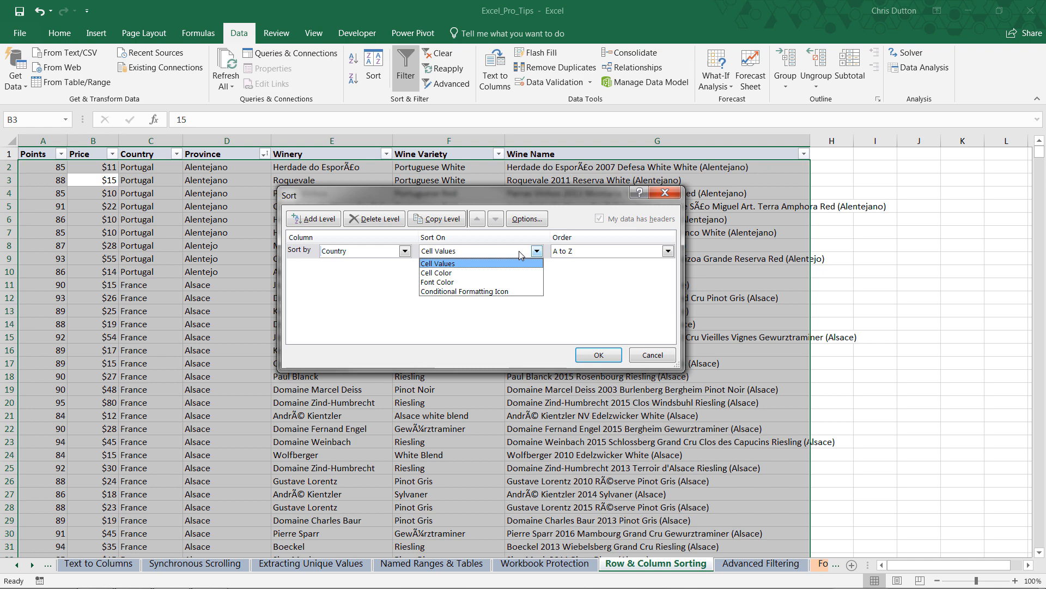
mouse_move(463, 273)
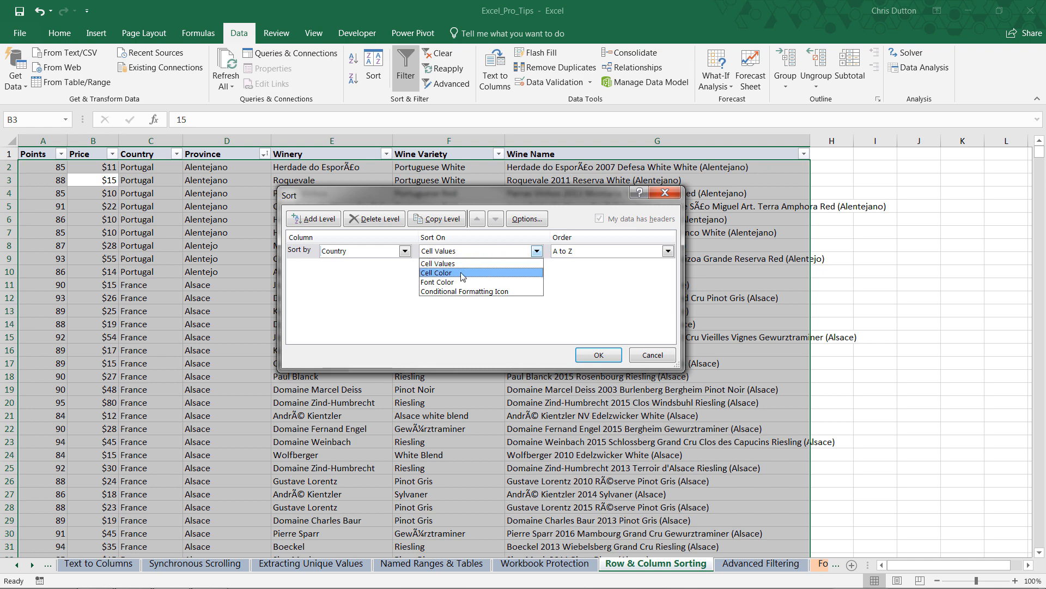
mouse_move(462, 263)
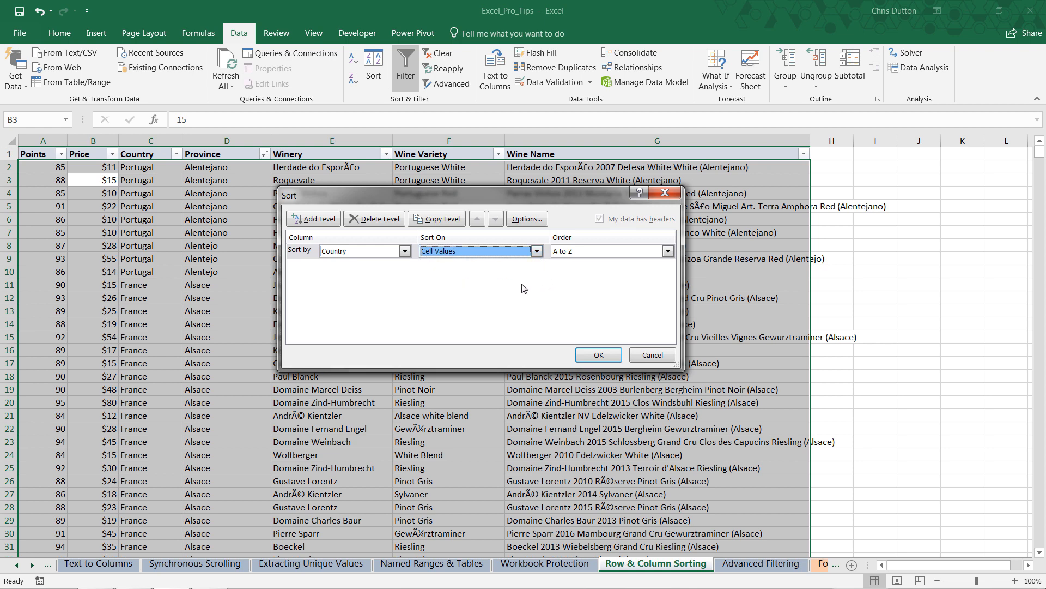
mouse_move(463, 276)
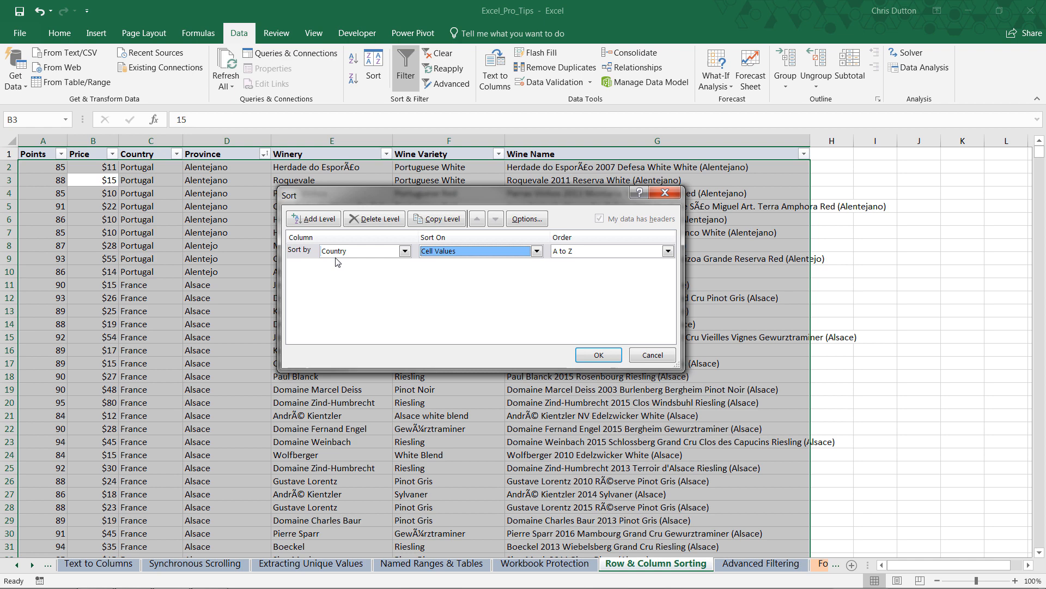
left_click(312, 218)
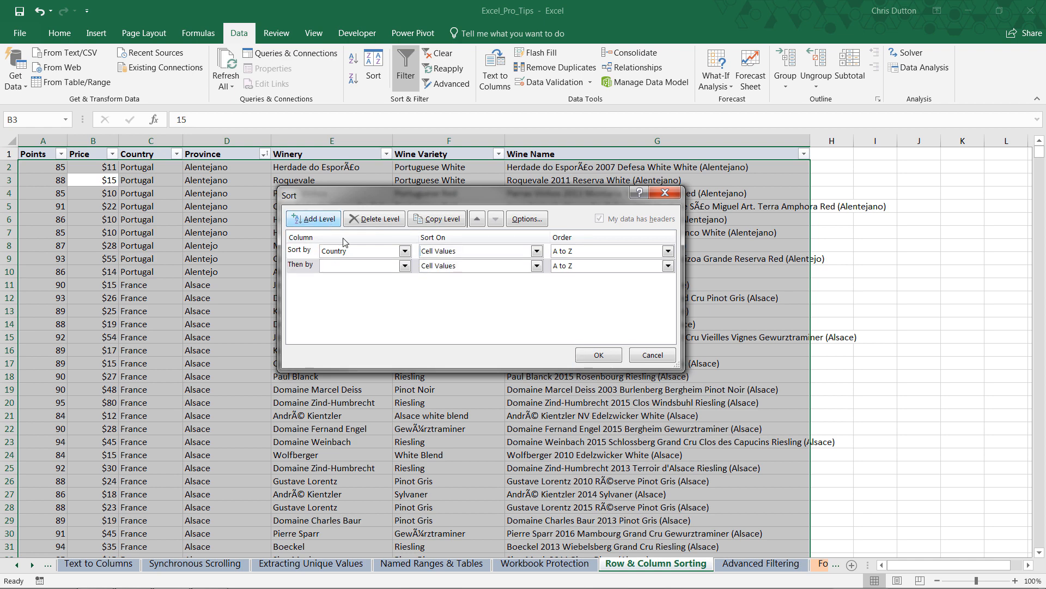
left_click(404, 265)
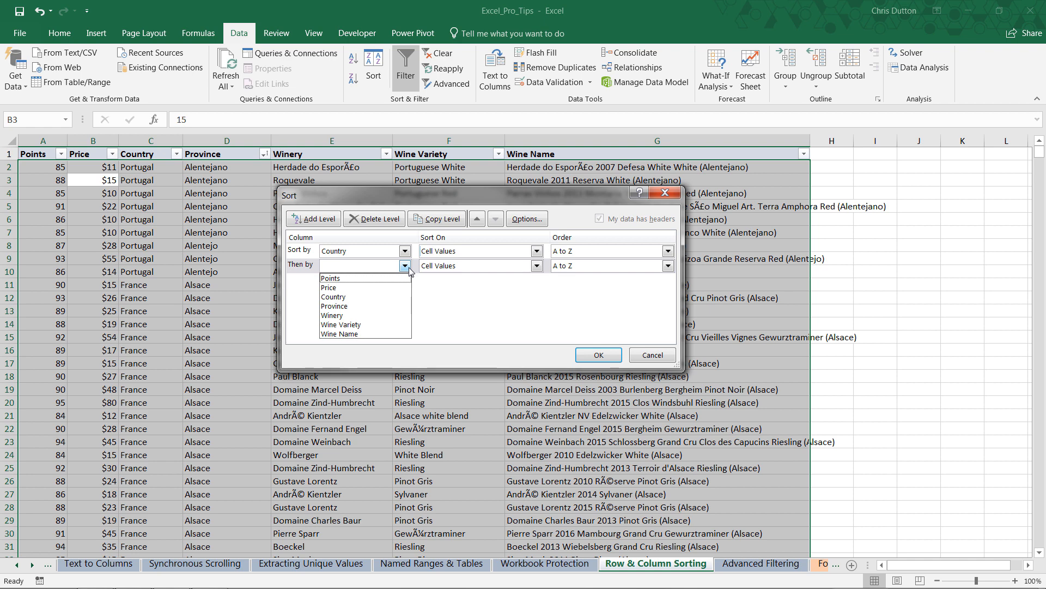
mouse_move(334, 305)
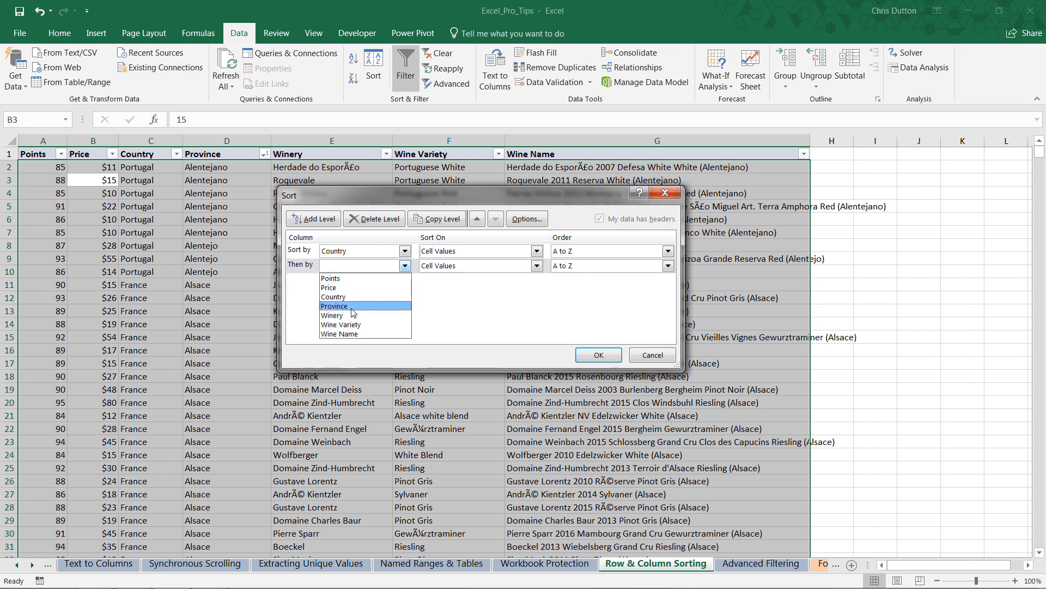
- Sort by Country, then Province, then Price from largest to smallest
left_click(334, 306)
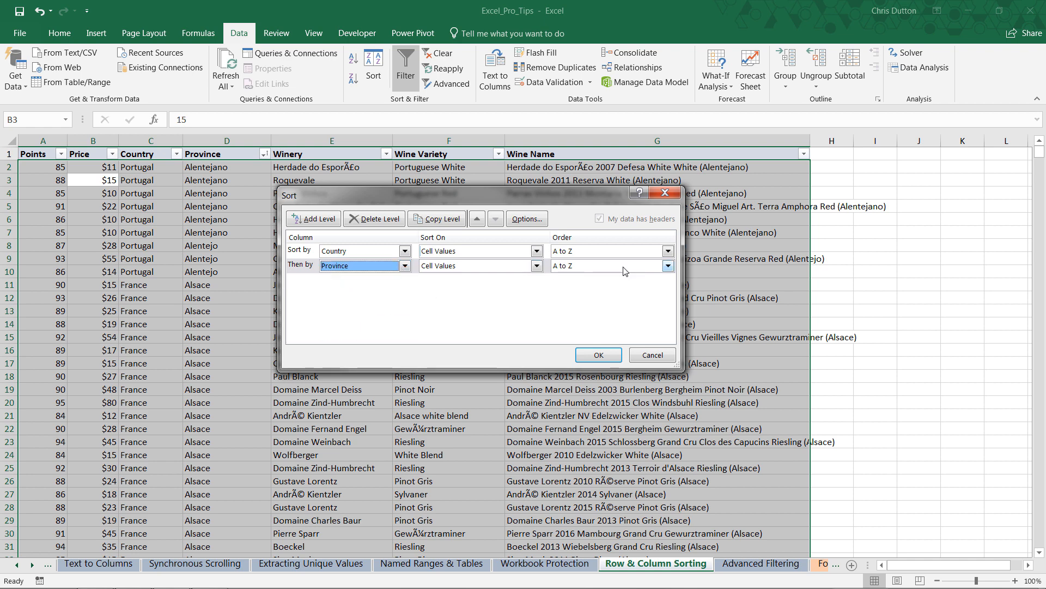
mouse_move(499, 301)
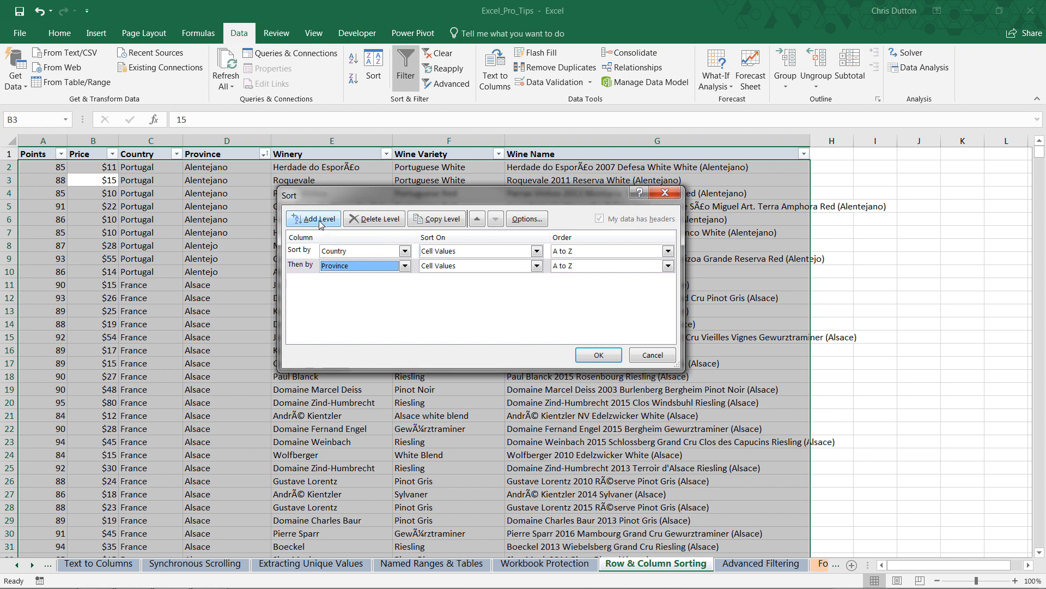
left_click(312, 218)
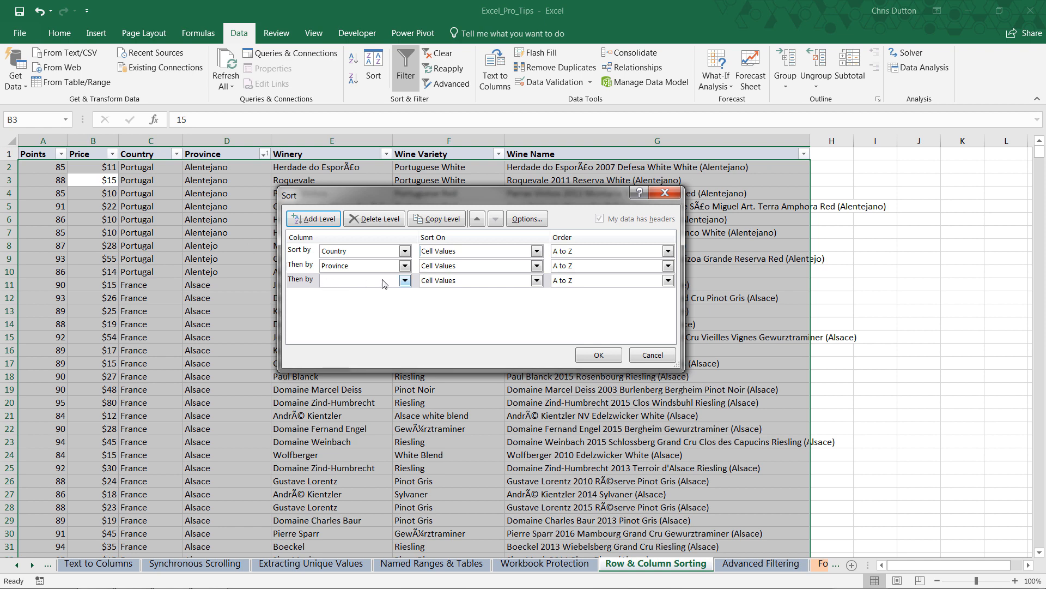
left_click(360, 280)
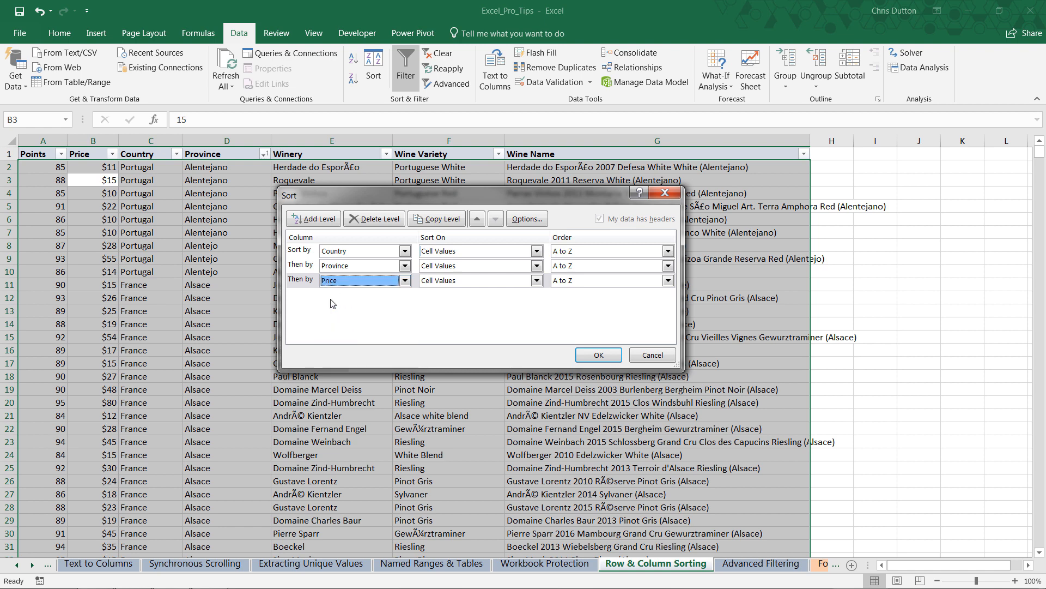
left_click(667, 280)
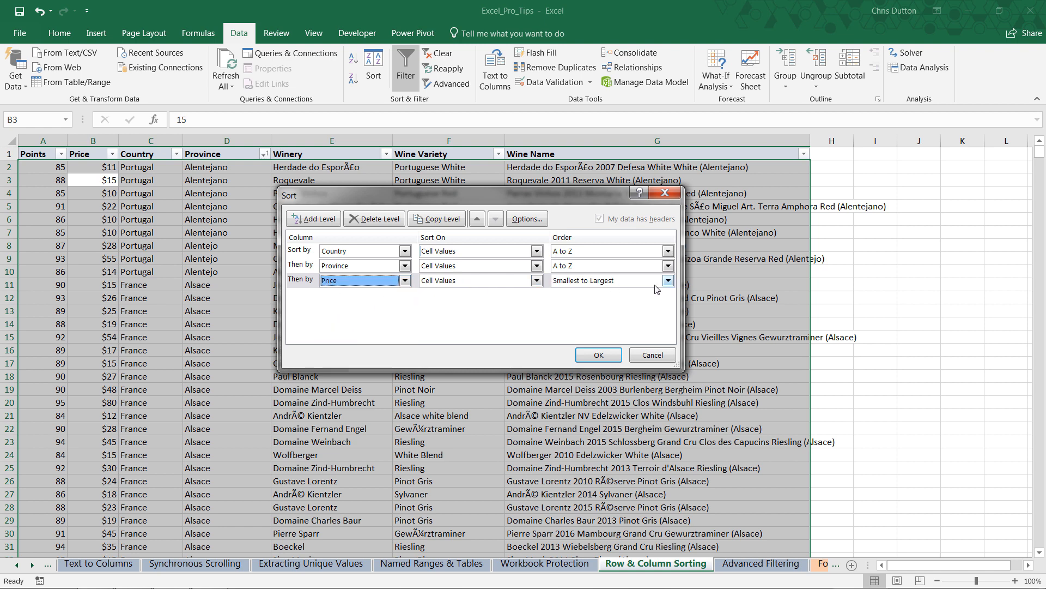
left_click(666, 280)
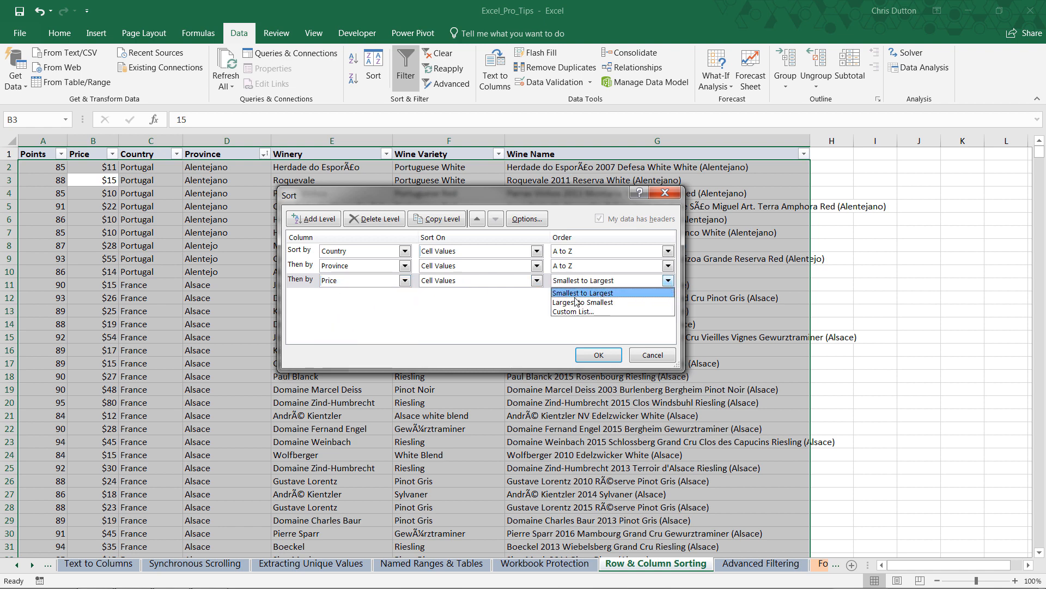
left_click(582, 302)
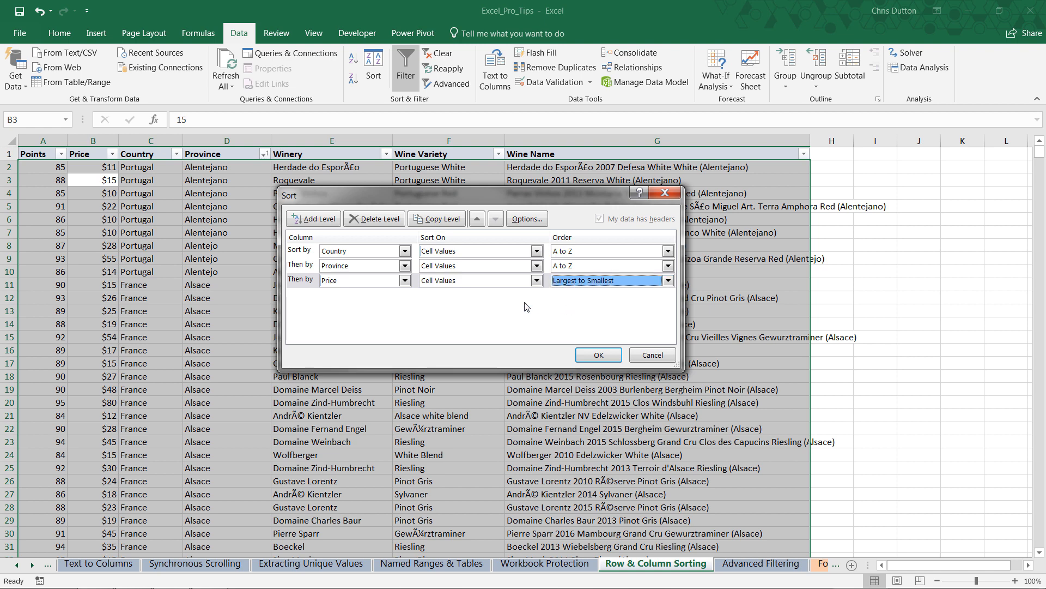
mouse_move(597, 354)
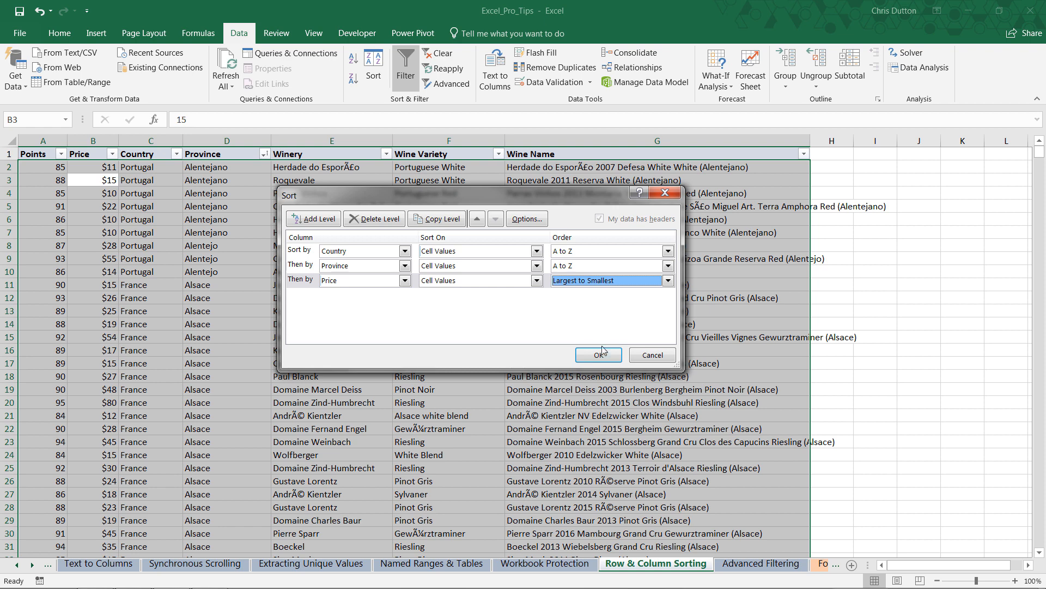
left_click(597, 354)
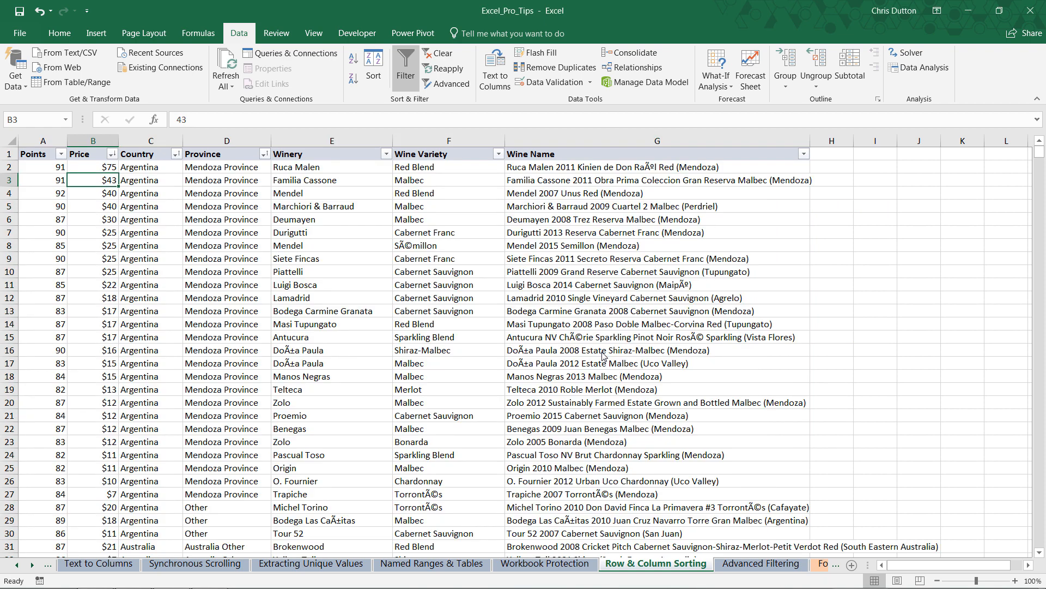
mouse_move(176, 291)
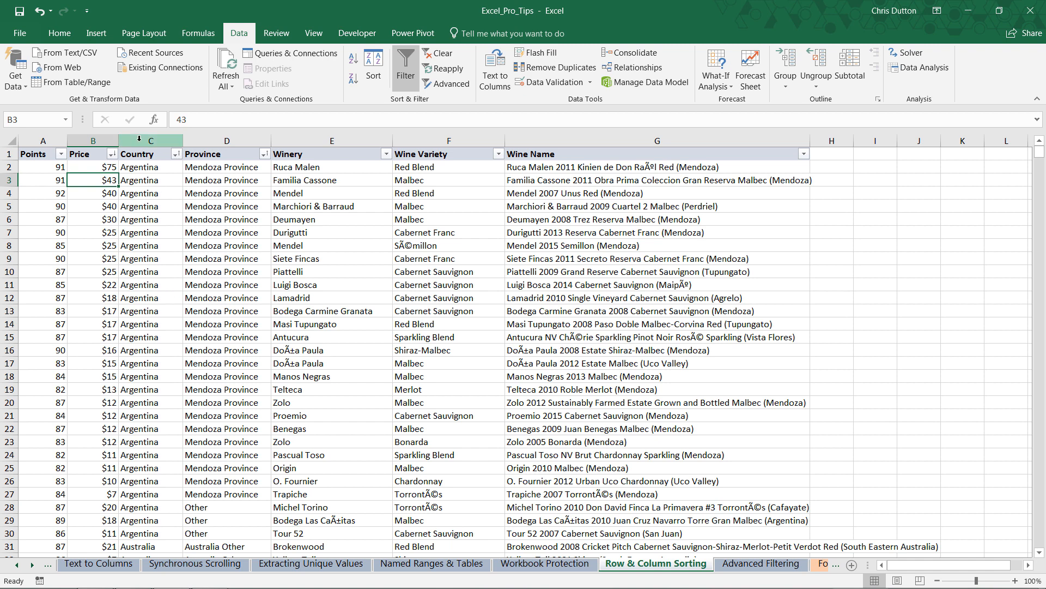
- Check the result by selecting the Austrian sparkling provinces and the descending Mendoza prices
scroll("down", 3)
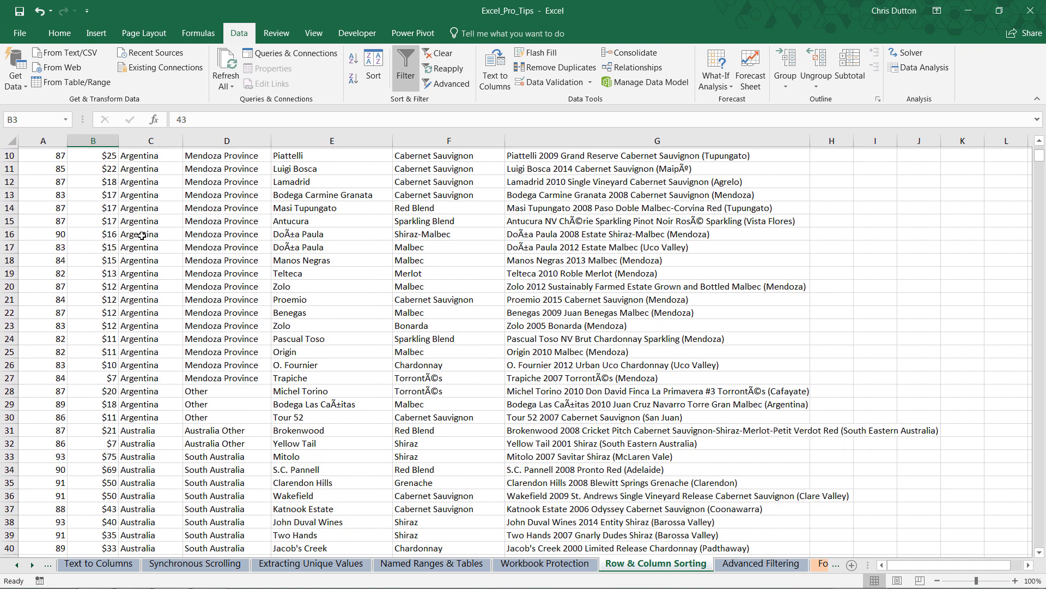
scroll("down", 3)
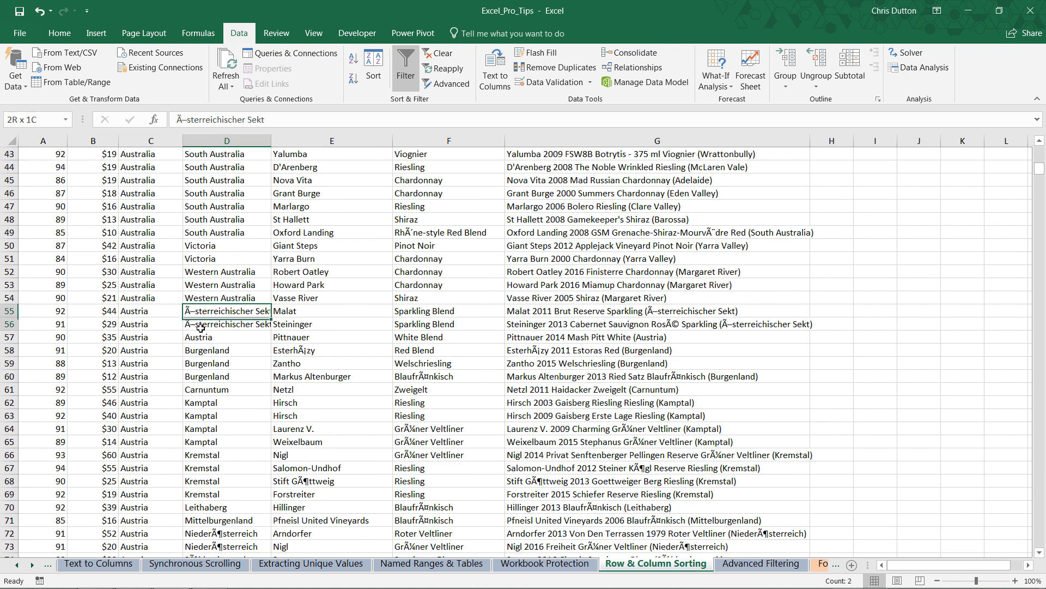
left_click_drag(227, 310, 227, 428)
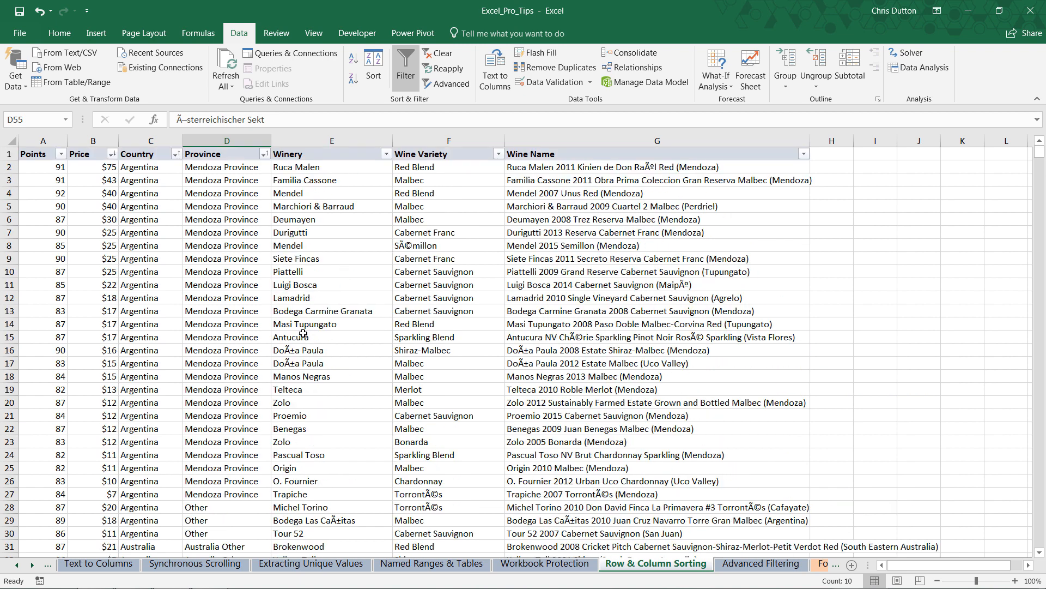
mouse_move(38, 171)
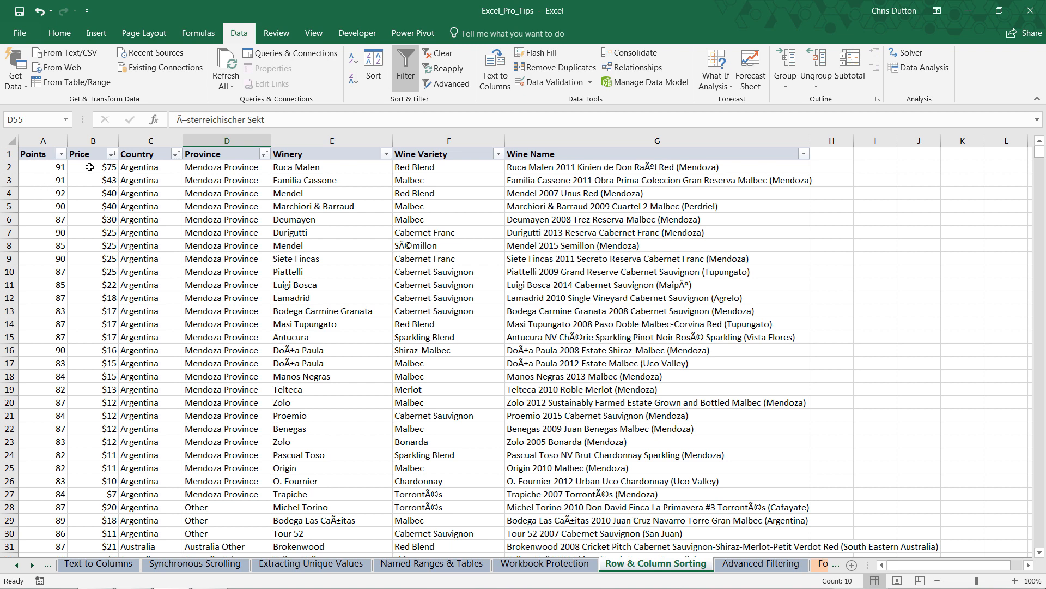
left_click_drag(92, 167, 92, 298)
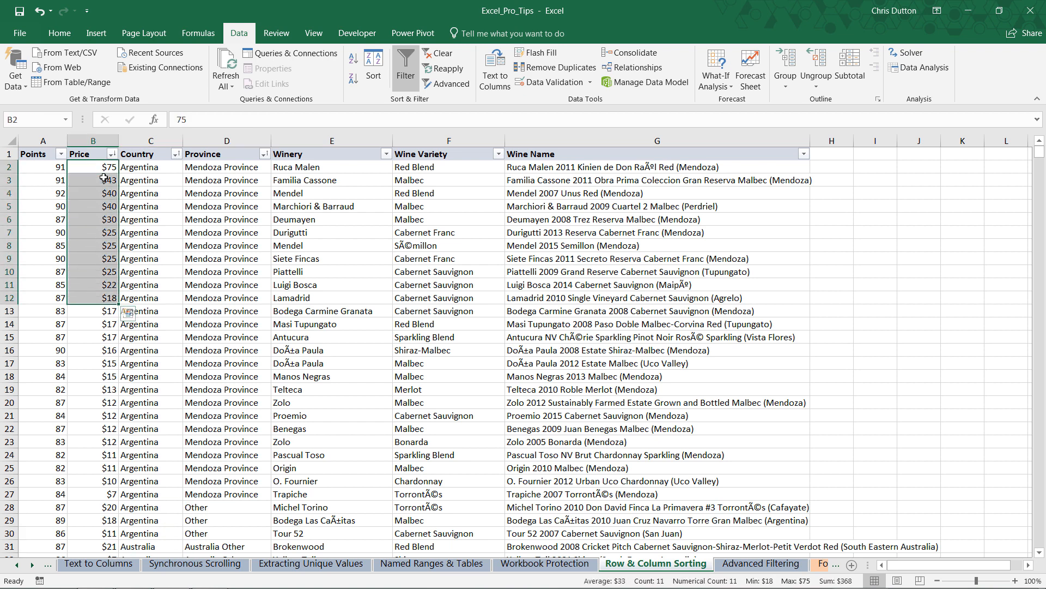
- Change the third sort level to Points largest to smallest and check the Province order
left_click(332, 141)
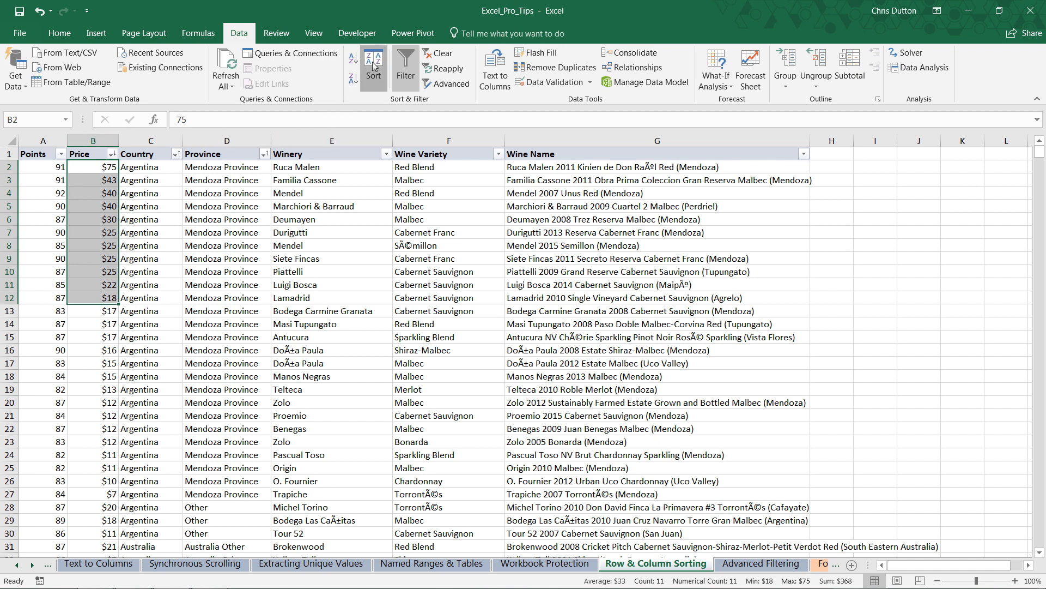
left_click(373, 66)
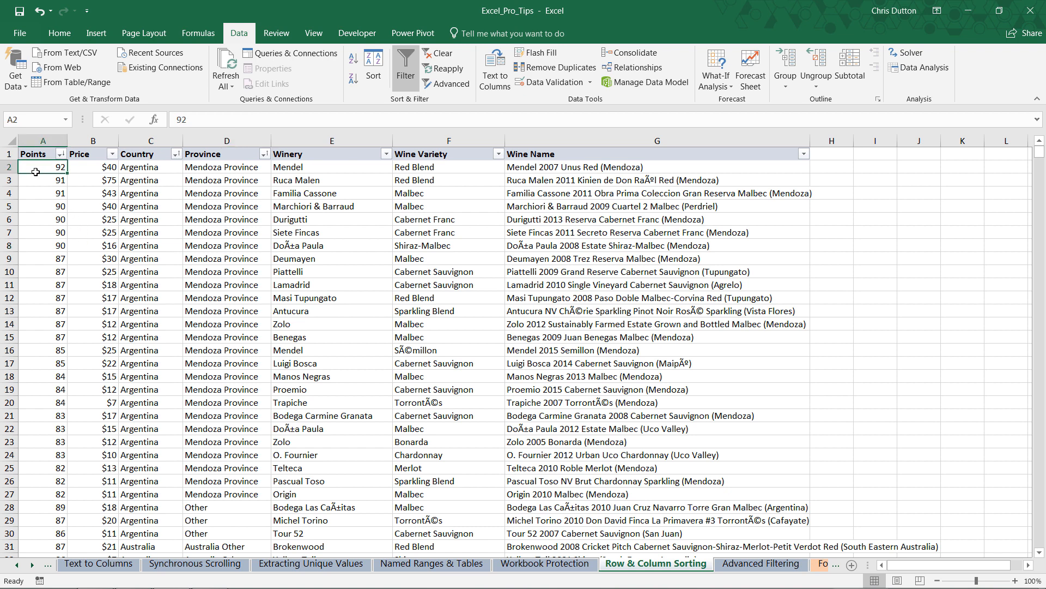
mouse_move(91, 198)
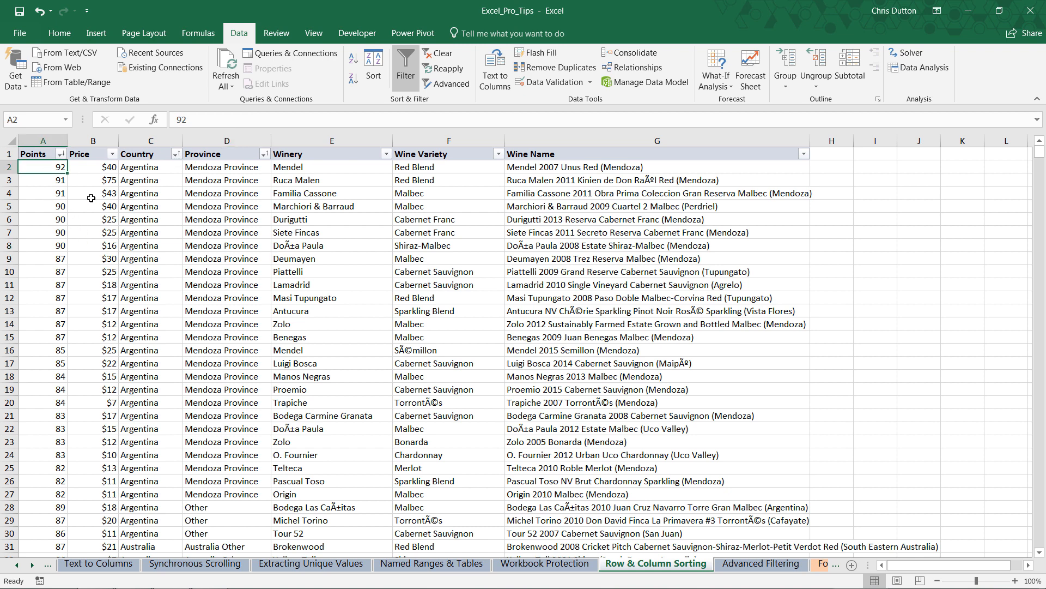
left_click_drag(43, 166, 43, 270)
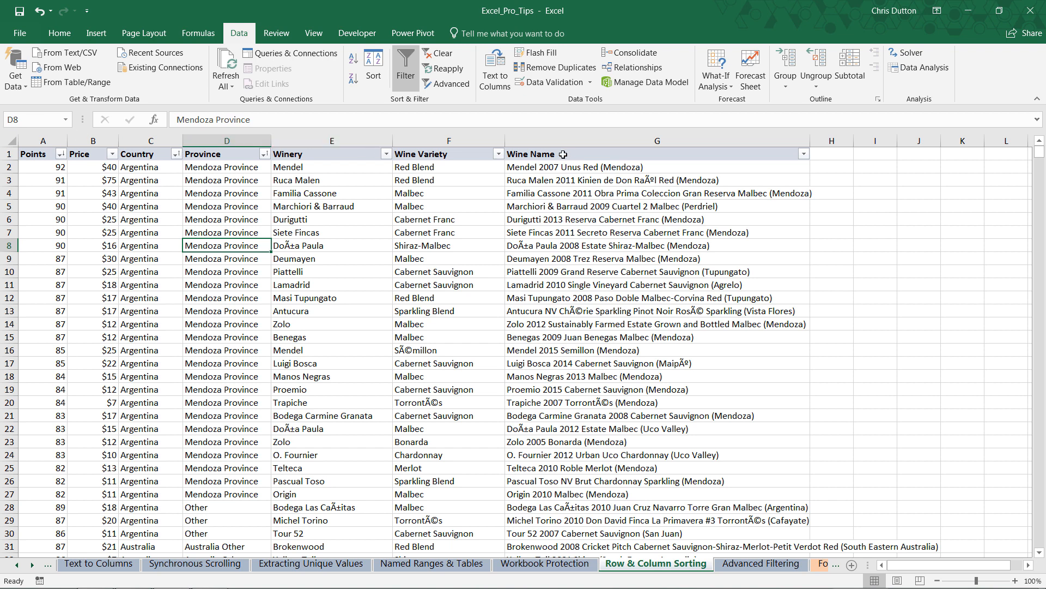
mouse_move(467, 226)
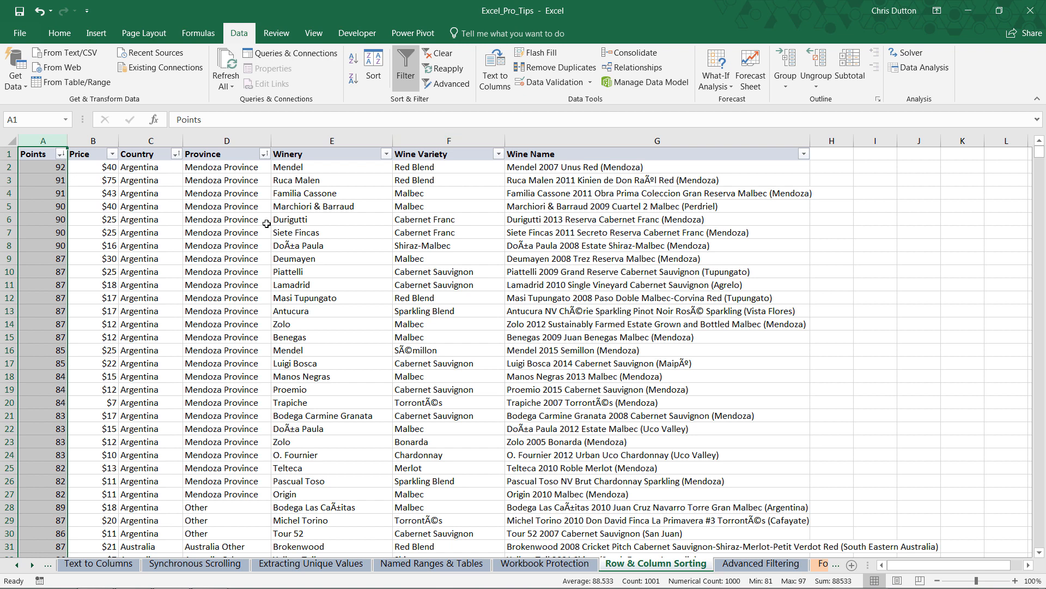
left_click(226, 219)
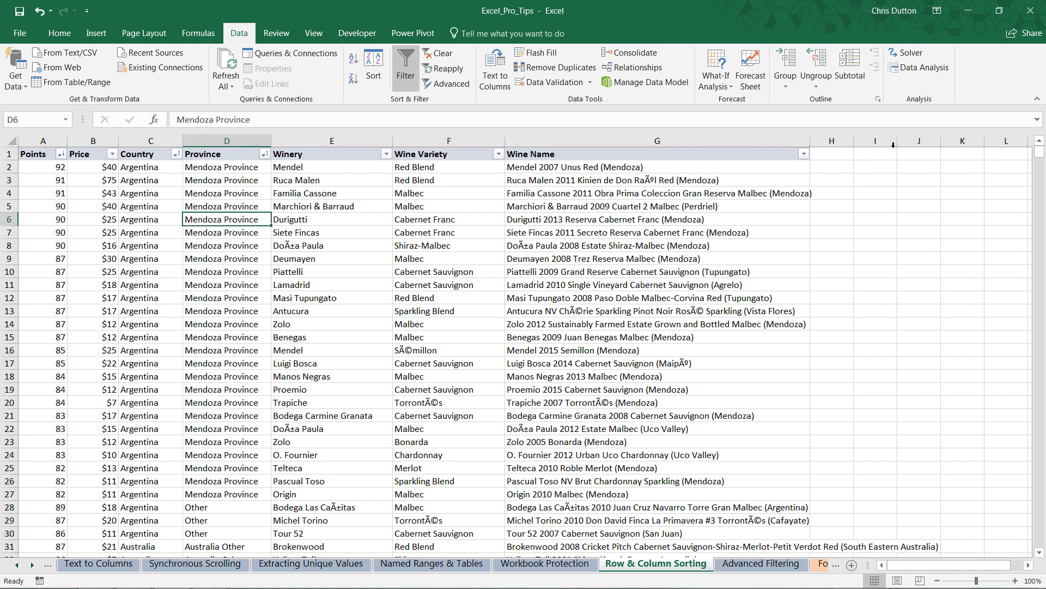
mouse_move(206, 154)
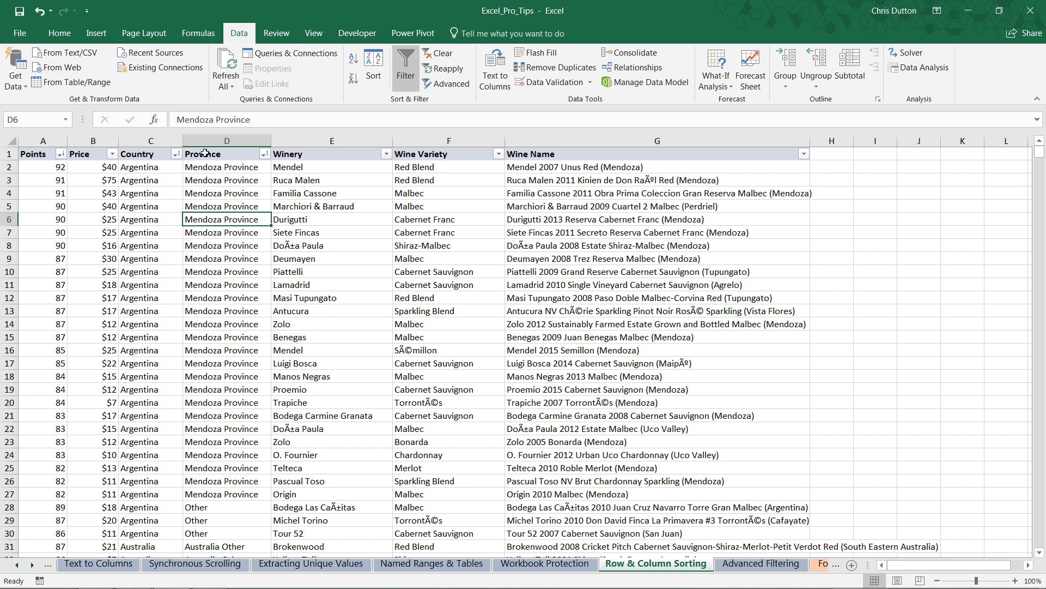
mouse_move(717, 167)
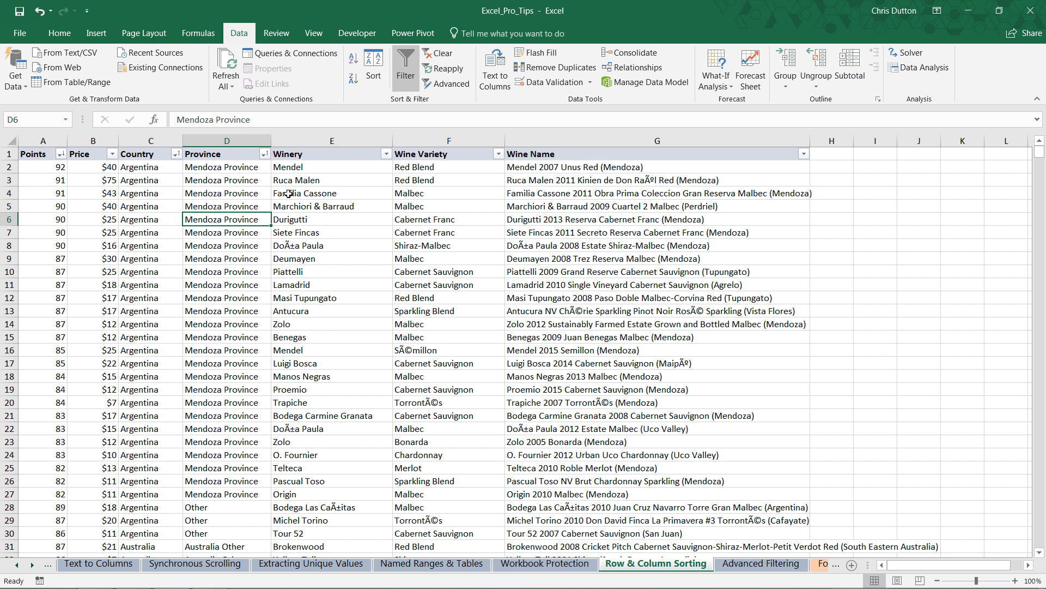
mouse_move(286, 193)
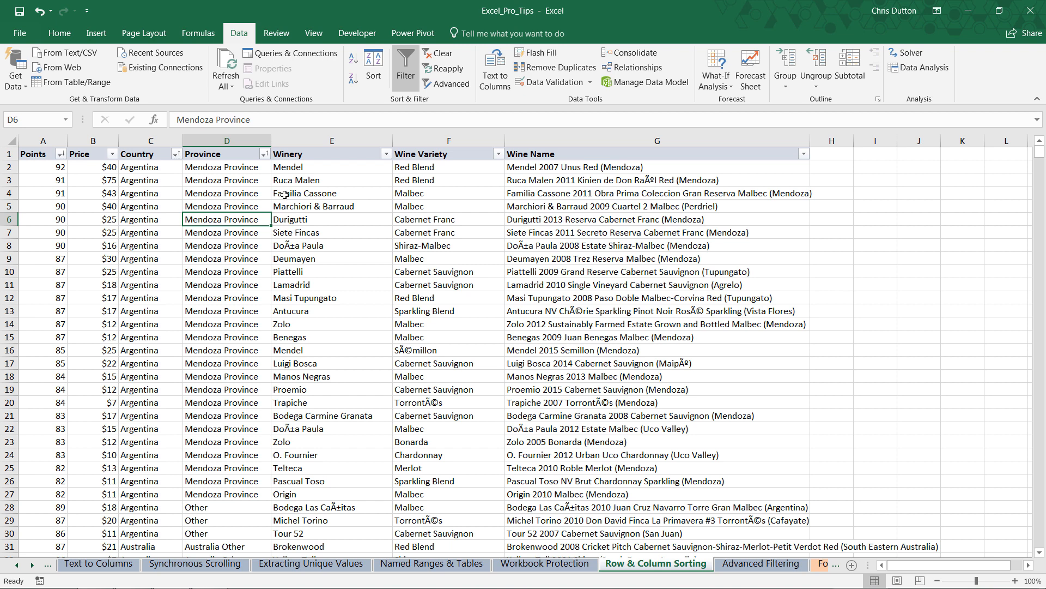
mouse_move(127, 260)
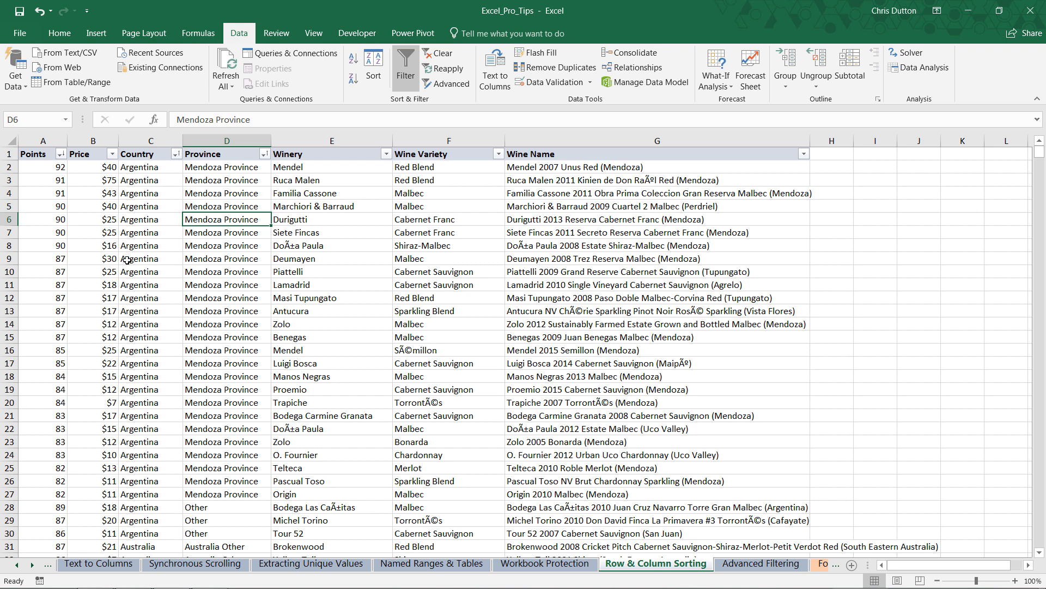
left_click(93, 259)
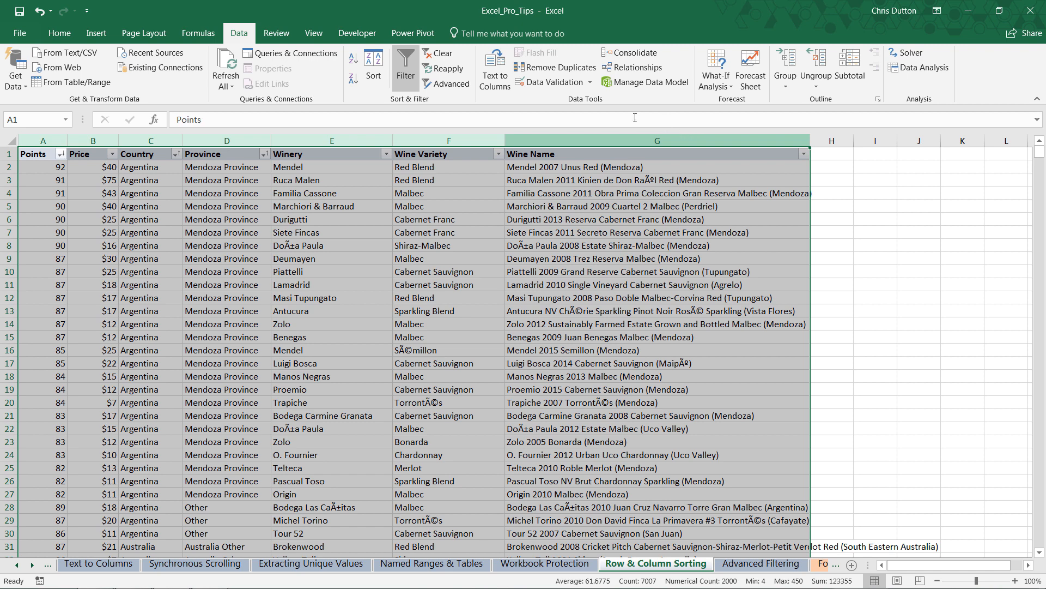
- Sort the columns left to right by Row 1 header values, A to Z
left_click(372, 66)
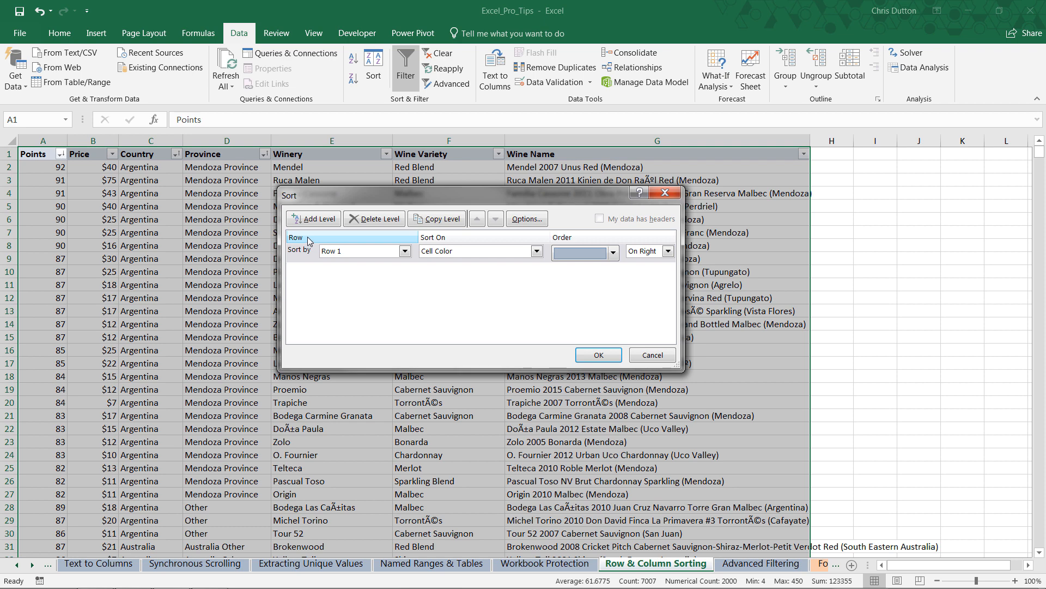
left_click(404, 250)
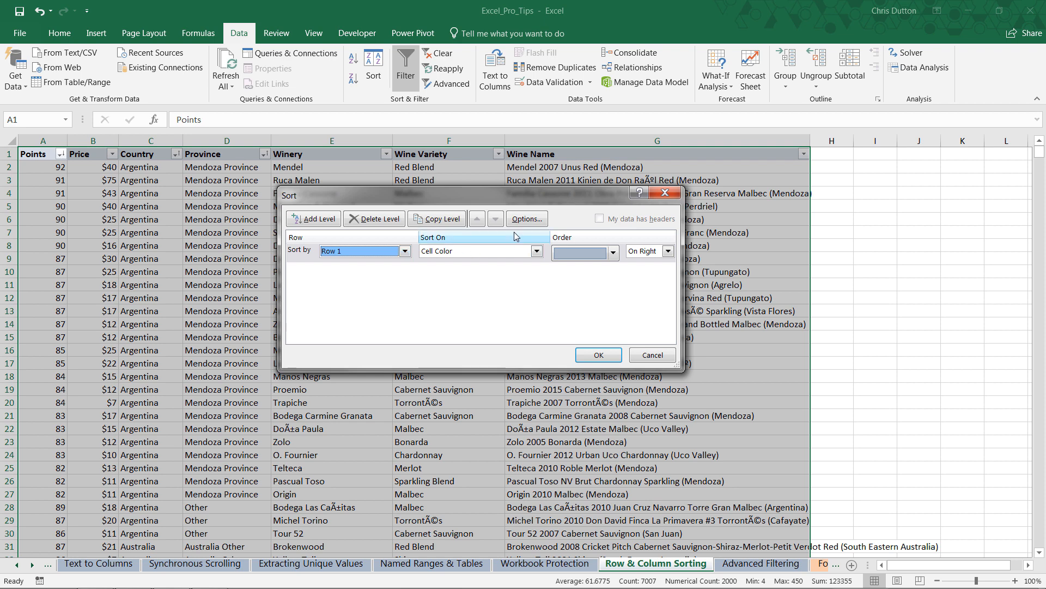
left_click(525, 218)
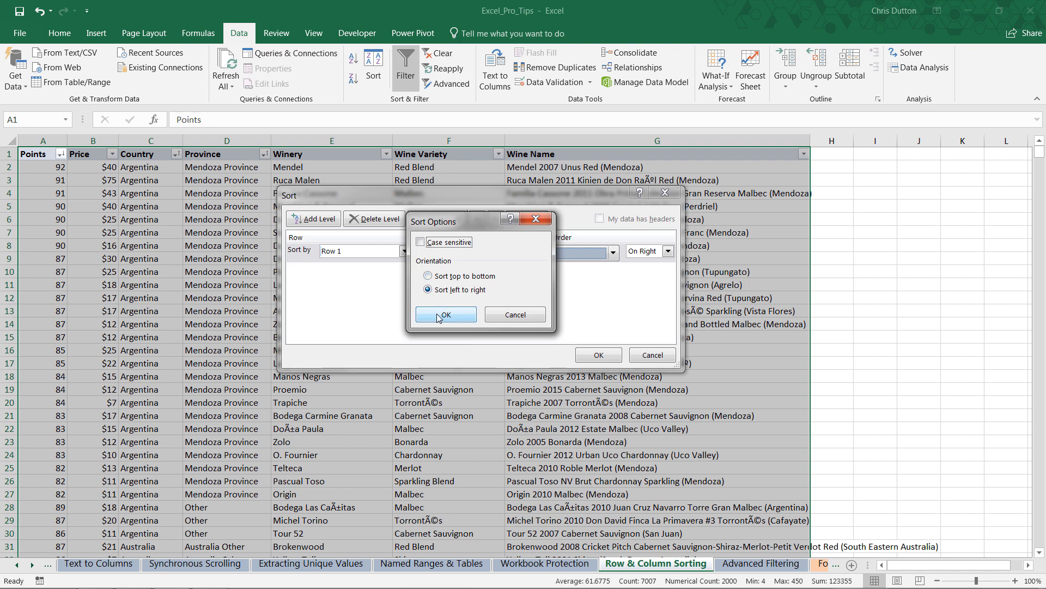
left_click(534, 250)
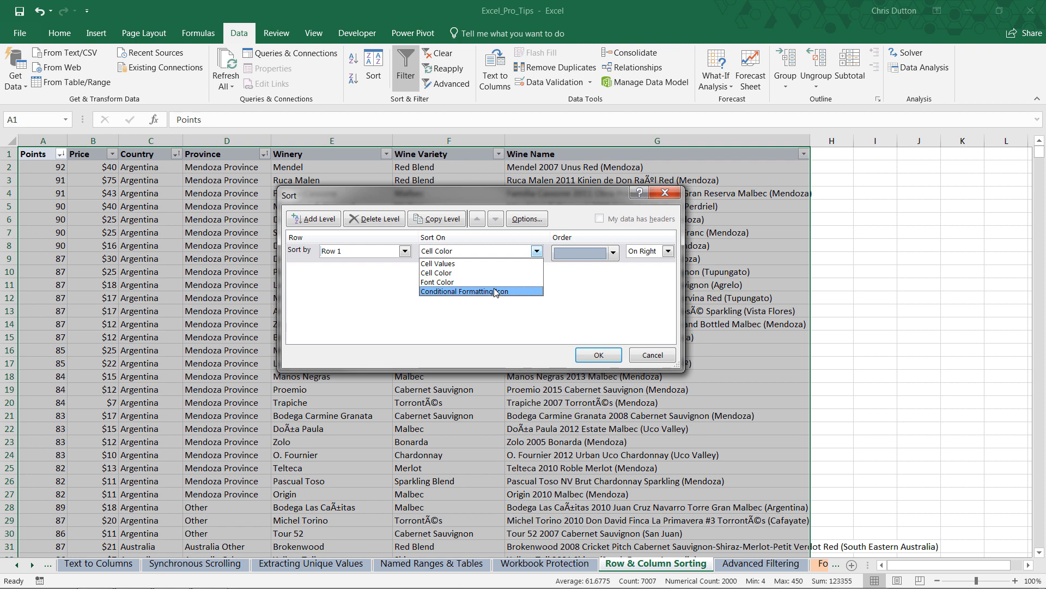
mouse_move(457, 262)
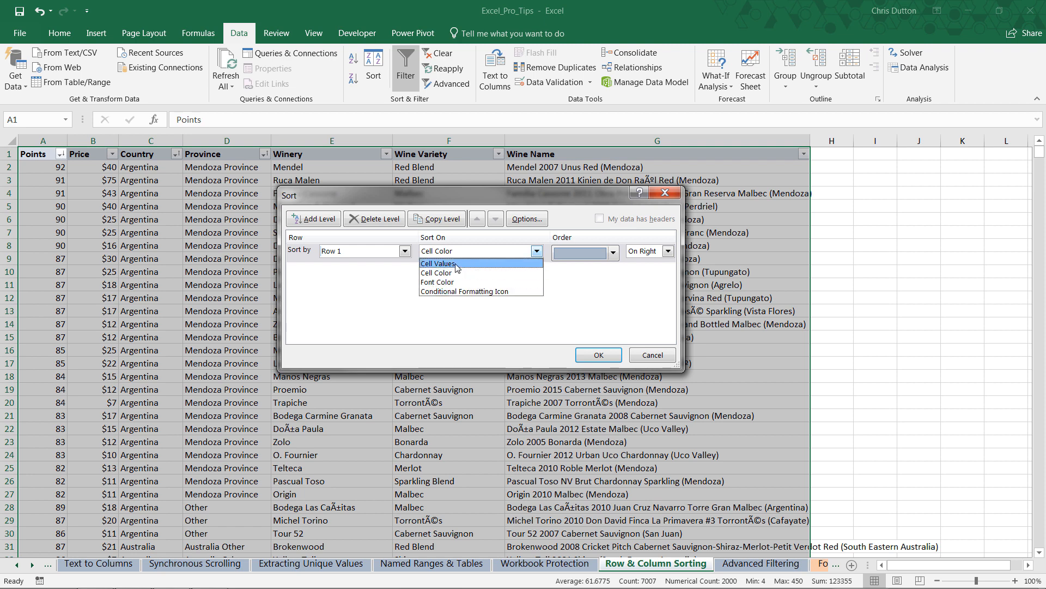
left_click(438, 263)
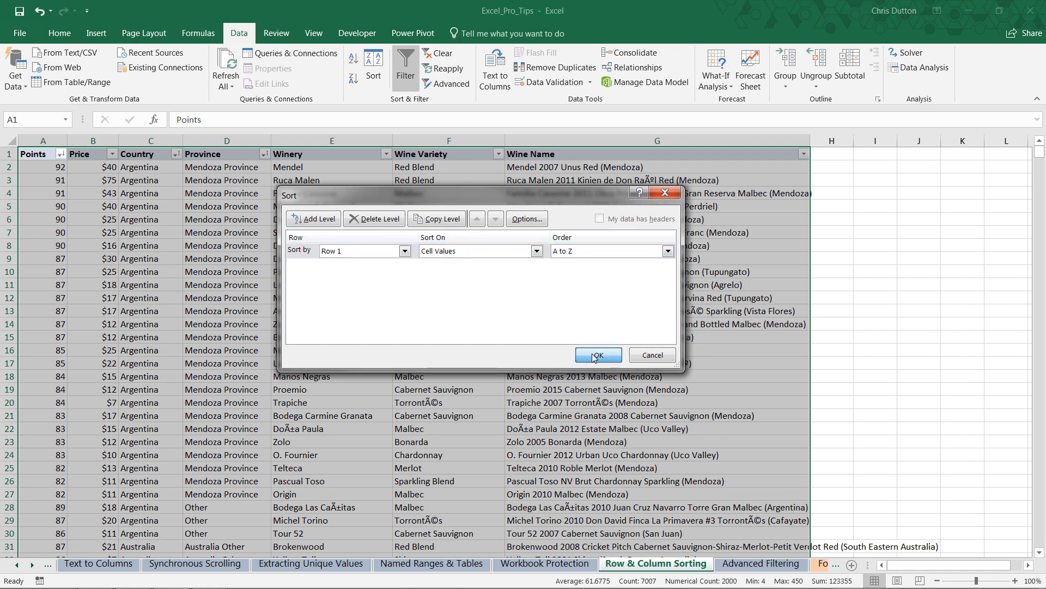
left_click(596, 354)
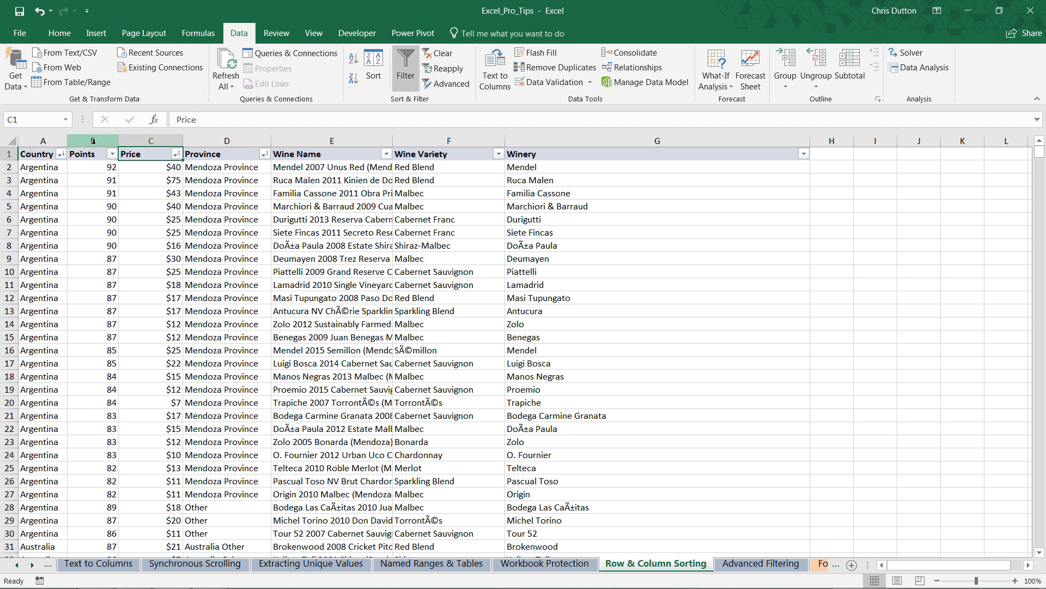
- Fill the Points and Price header cells B1:C1 light green
left_click(448, 154)
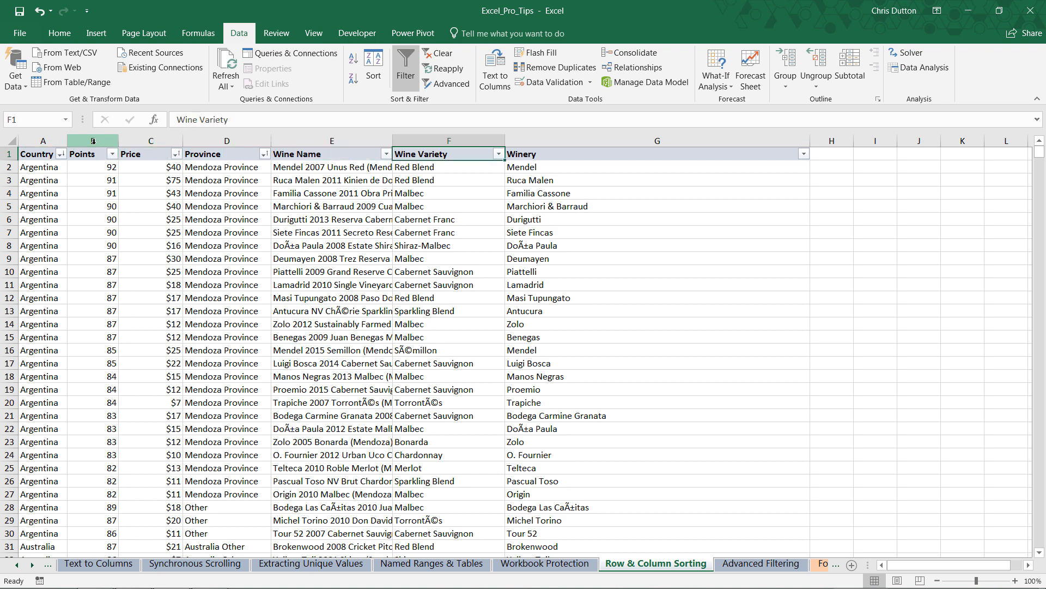
left_click(657, 154)
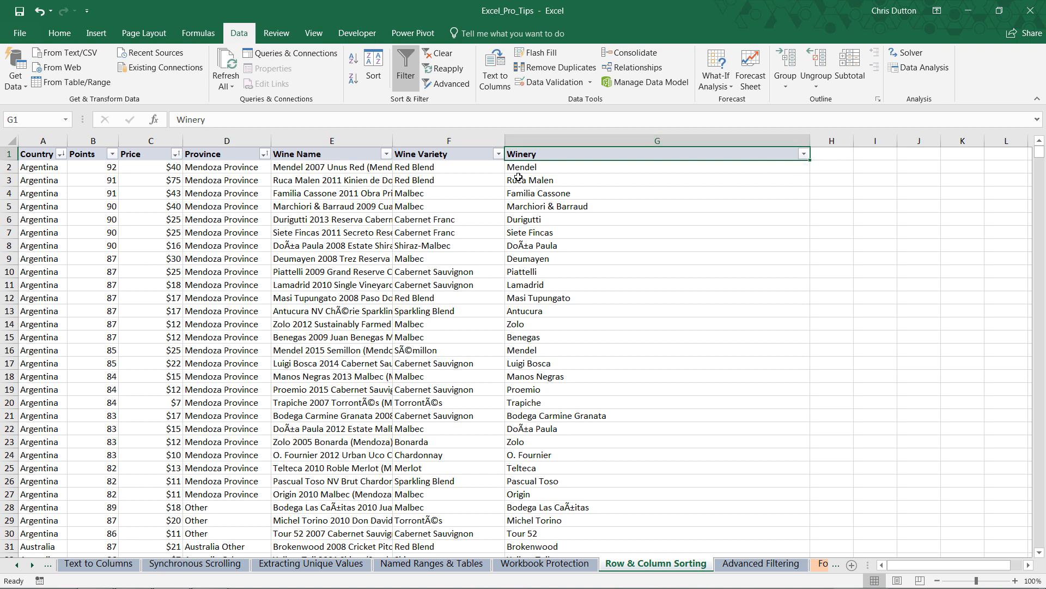
mouse_move(326, 164)
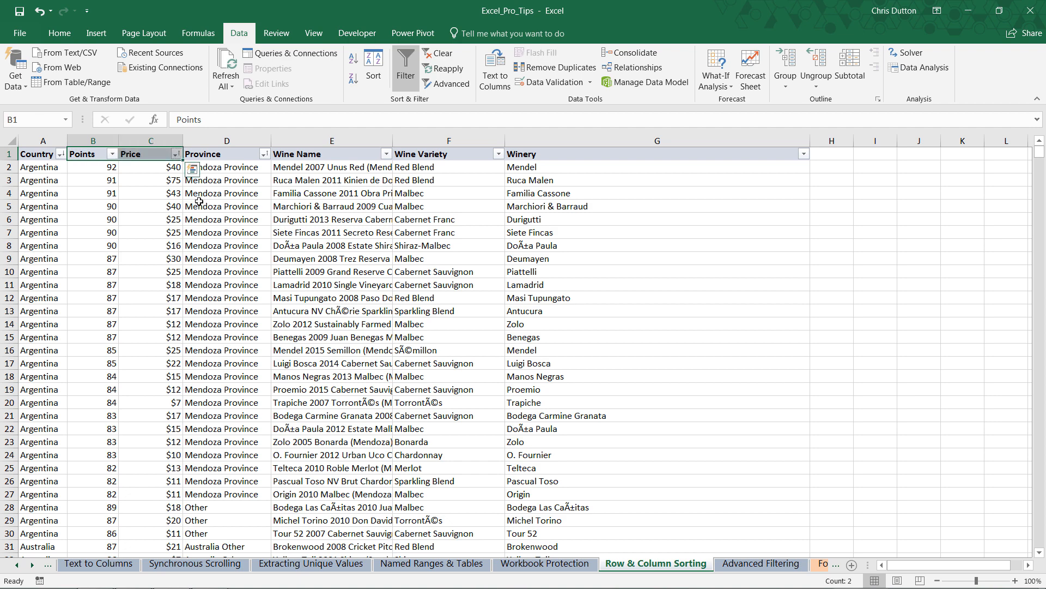
mouse_move(197, 193)
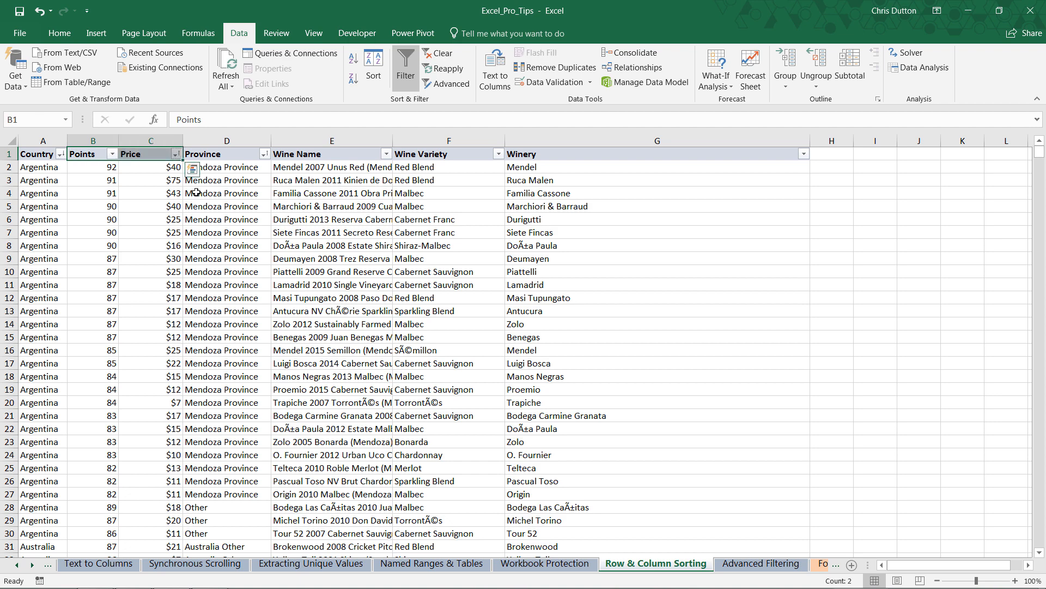
- Switch to the Home commands and select the entire wine table
left_click(59, 33)
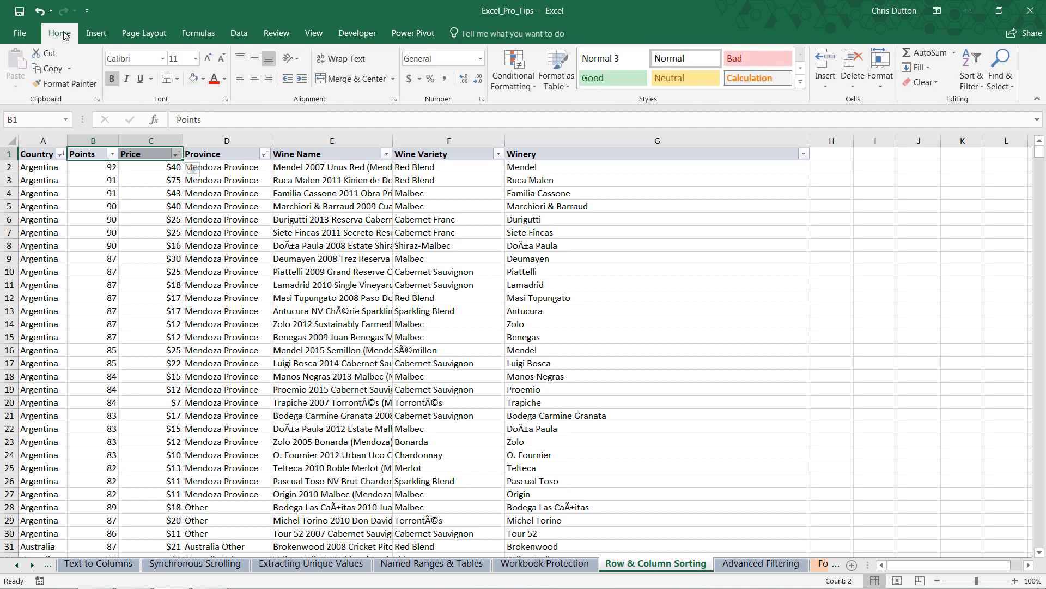
left_click(202, 79)
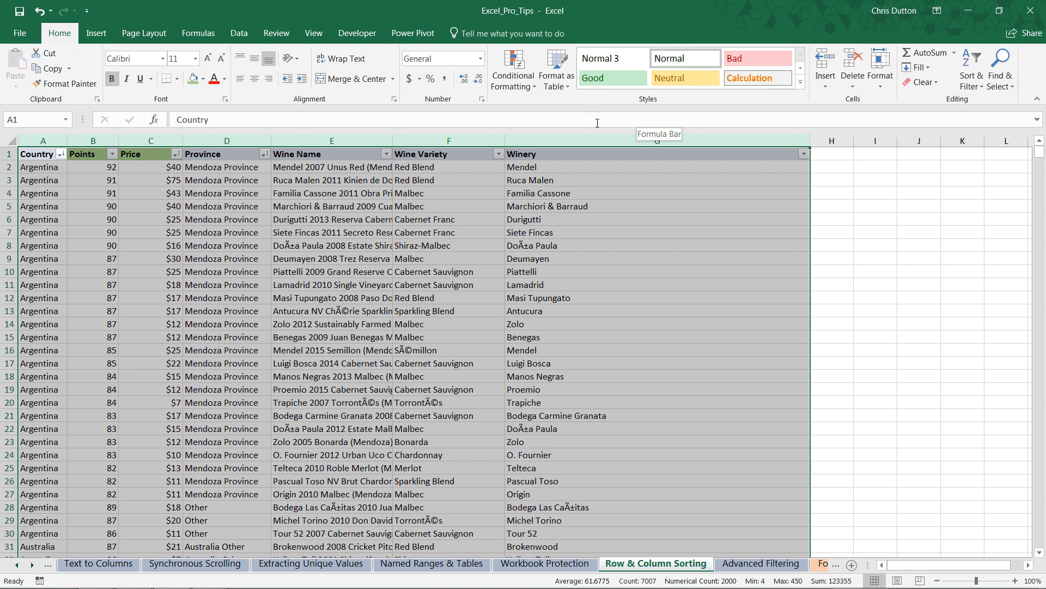
- Sort Row 1 by the green cell color, placing those columns on the right
left_click(238, 33)
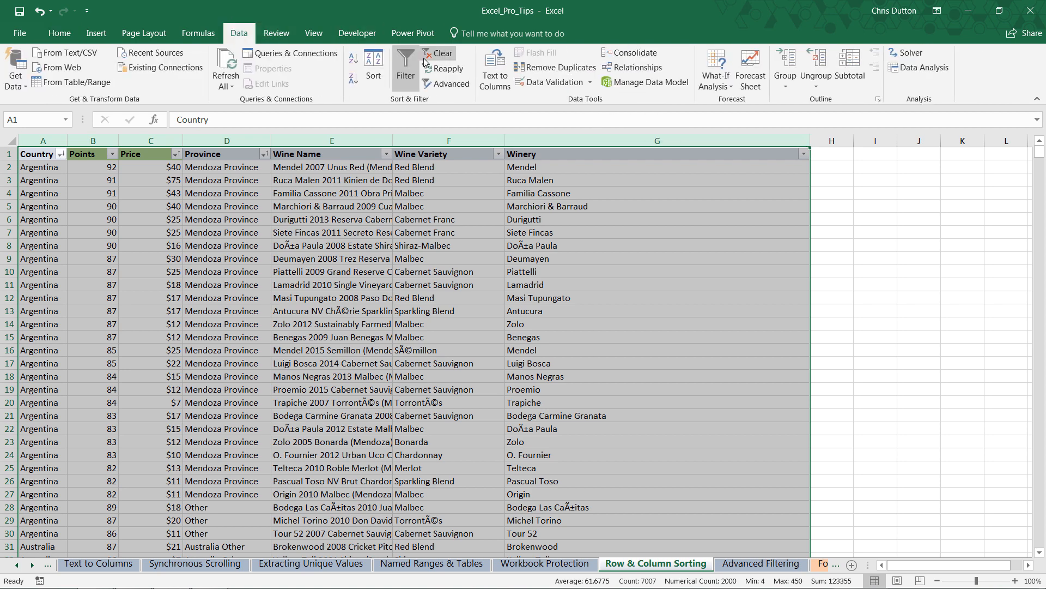
left_click(374, 66)
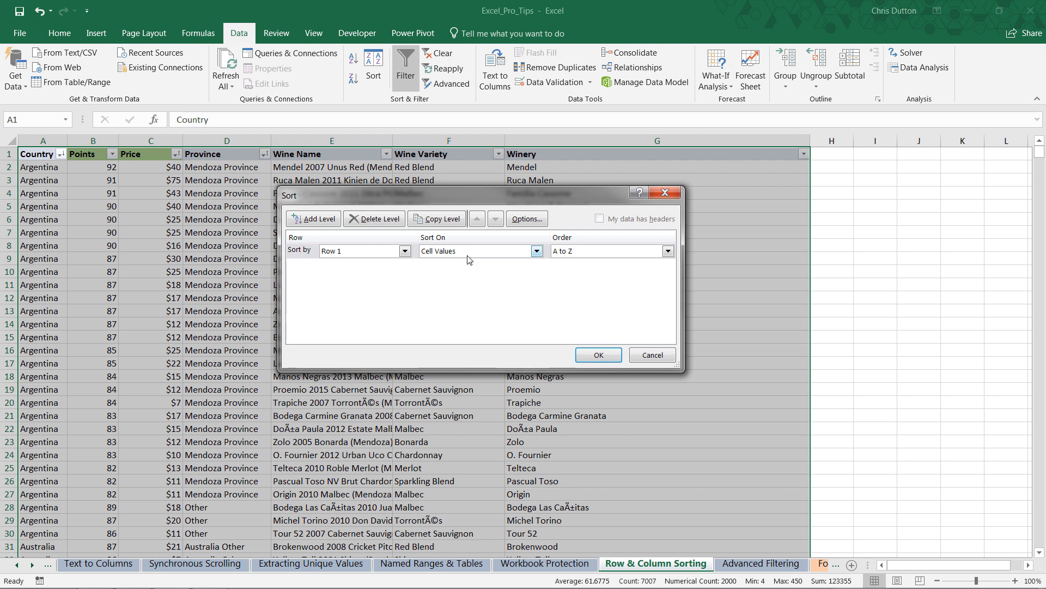
left_click(536, 250)
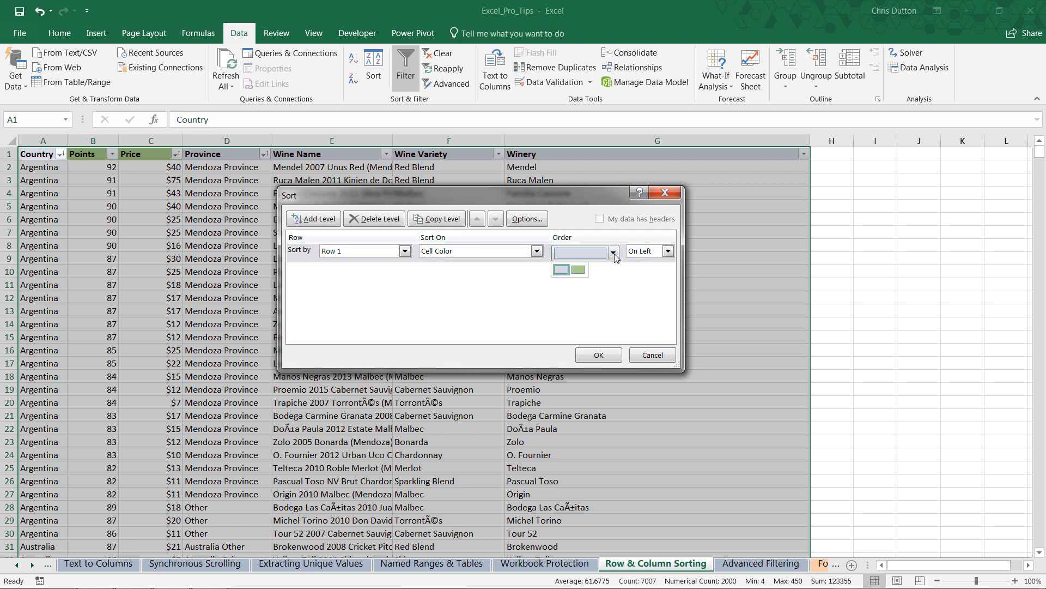
mouse_move(579, 269)
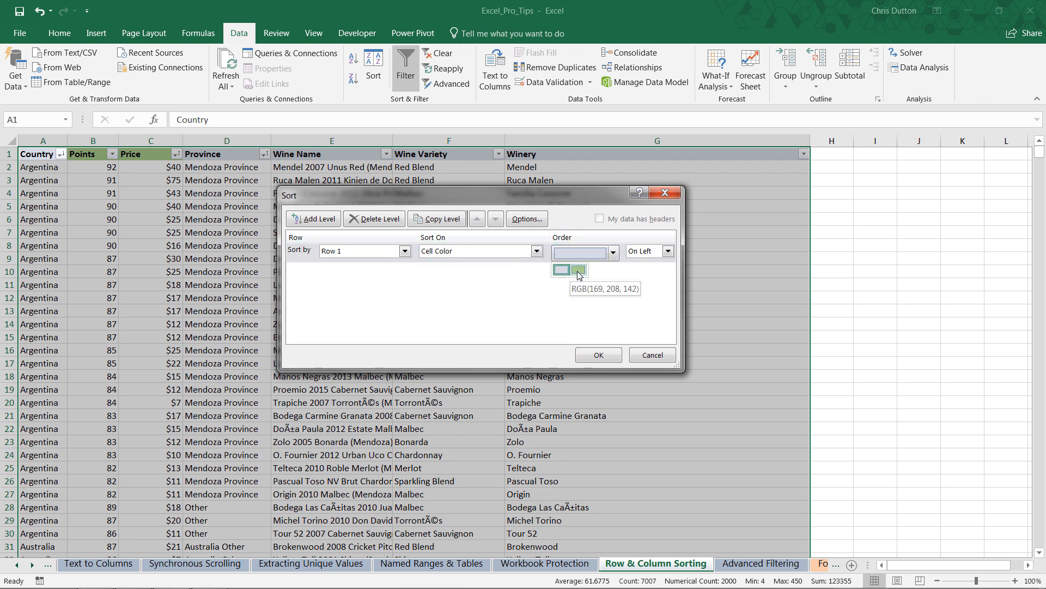
left_click(576, 268)
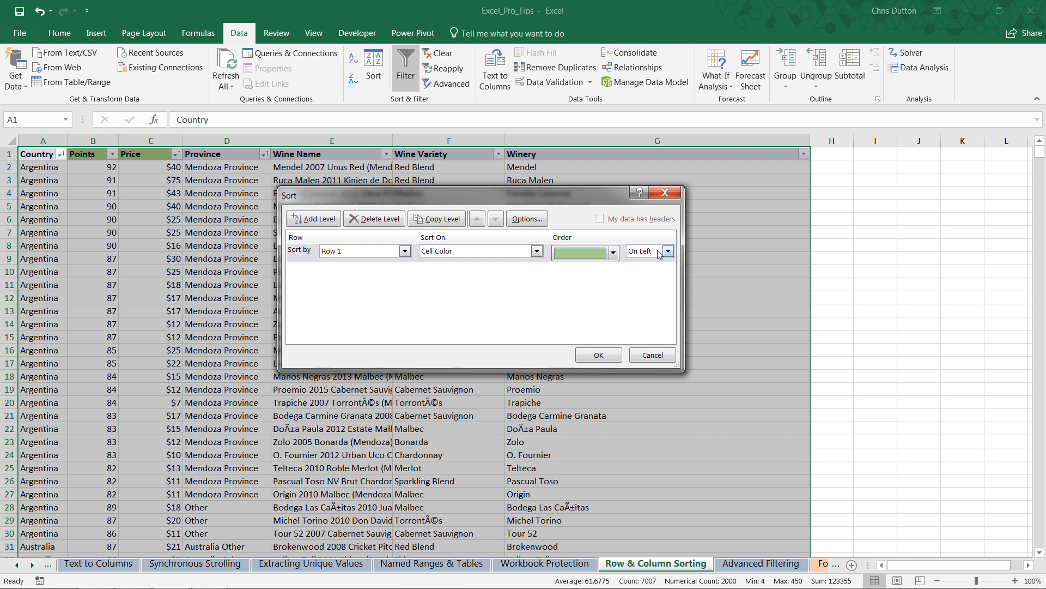
left_click(666, 250)
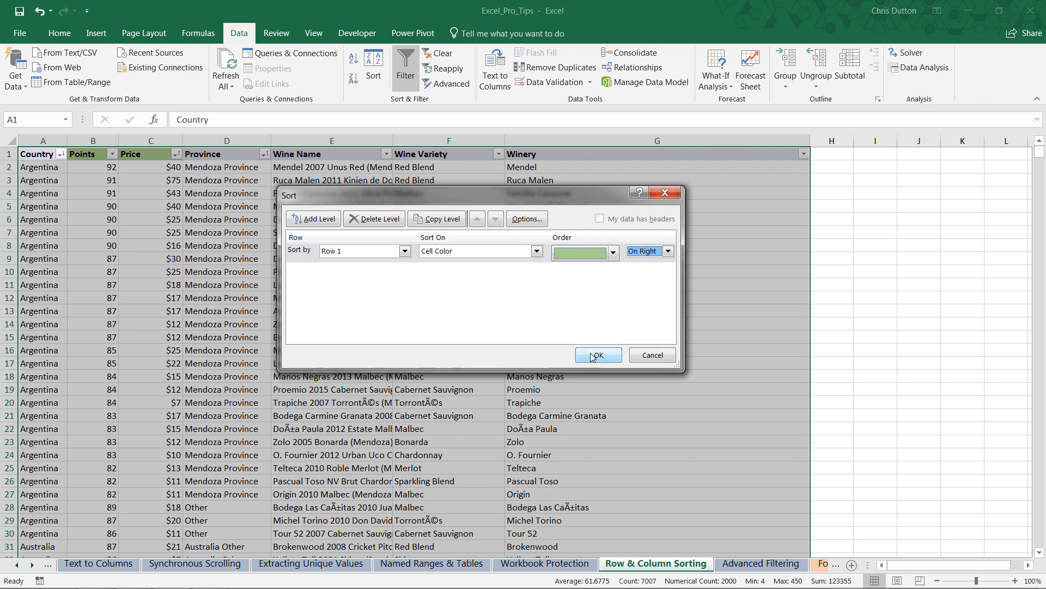
left_click(598, 355)
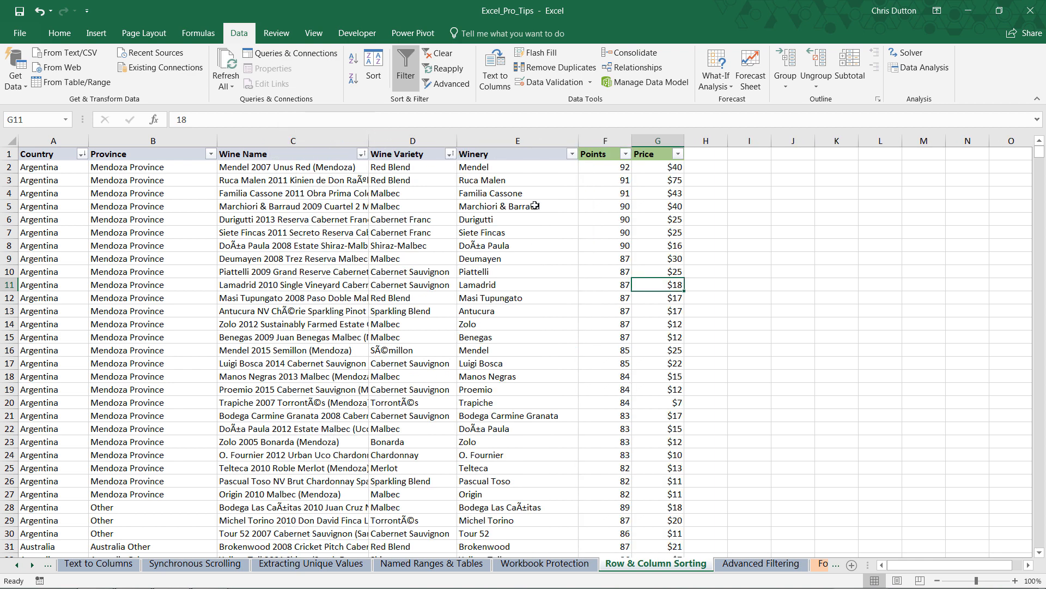
mouse_move(528, 199)
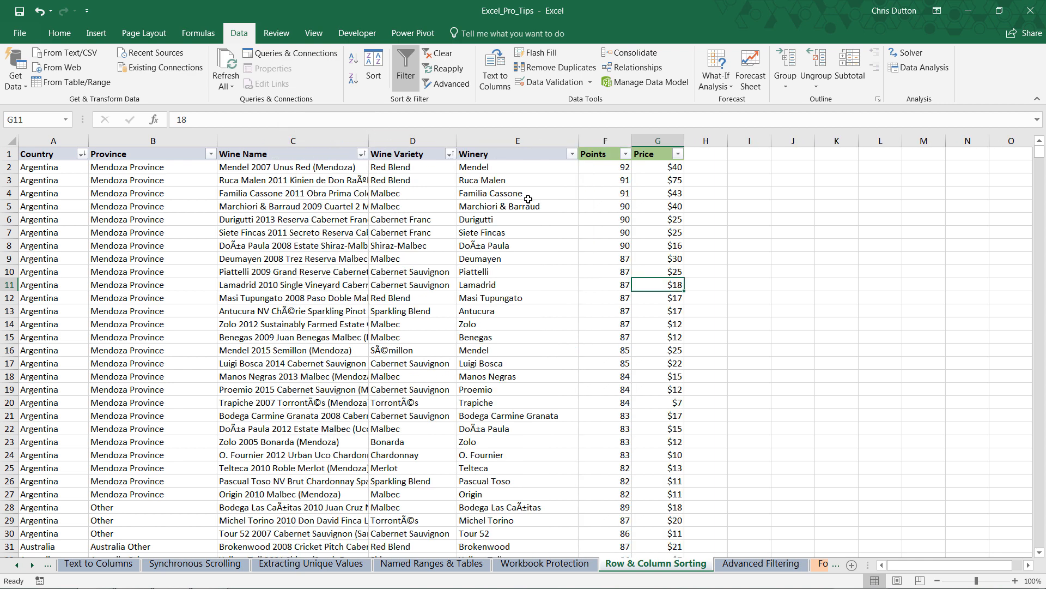